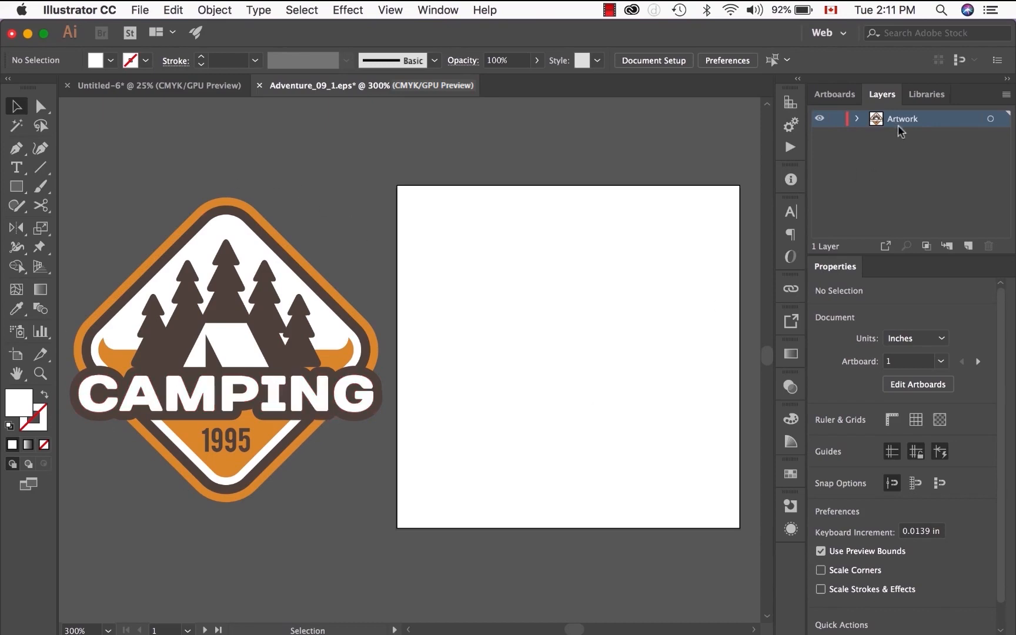
mouse_move(884, 100)
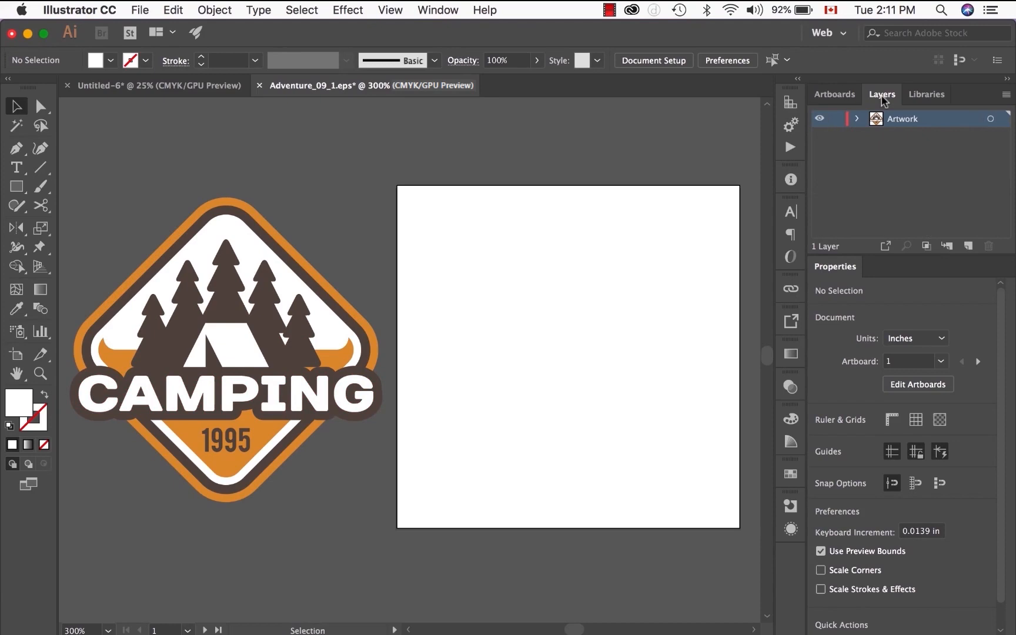
mouse_move(888, 102)
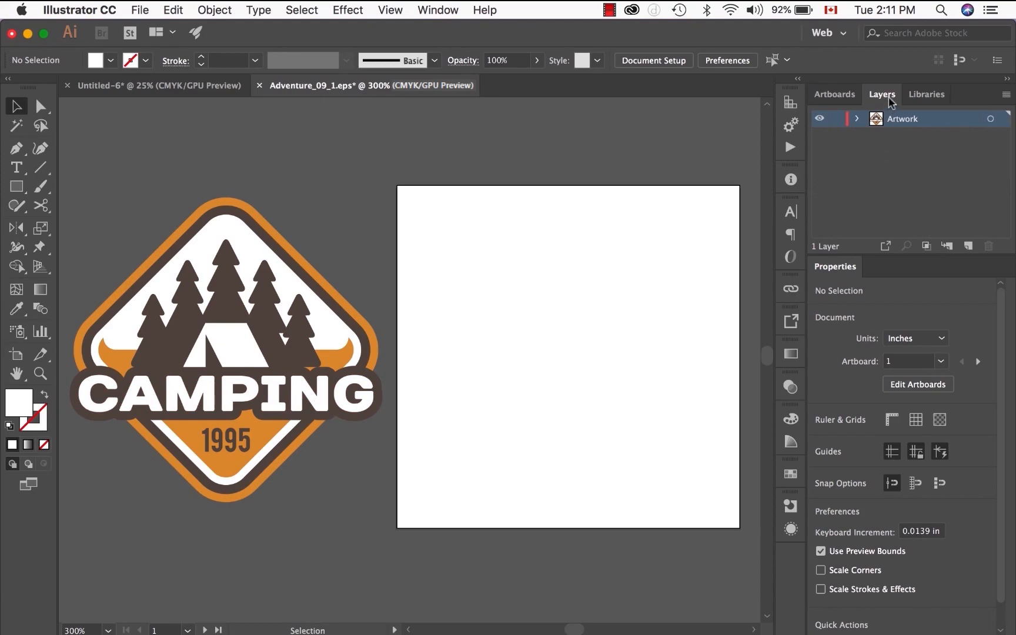
mouse_move(405, 17)
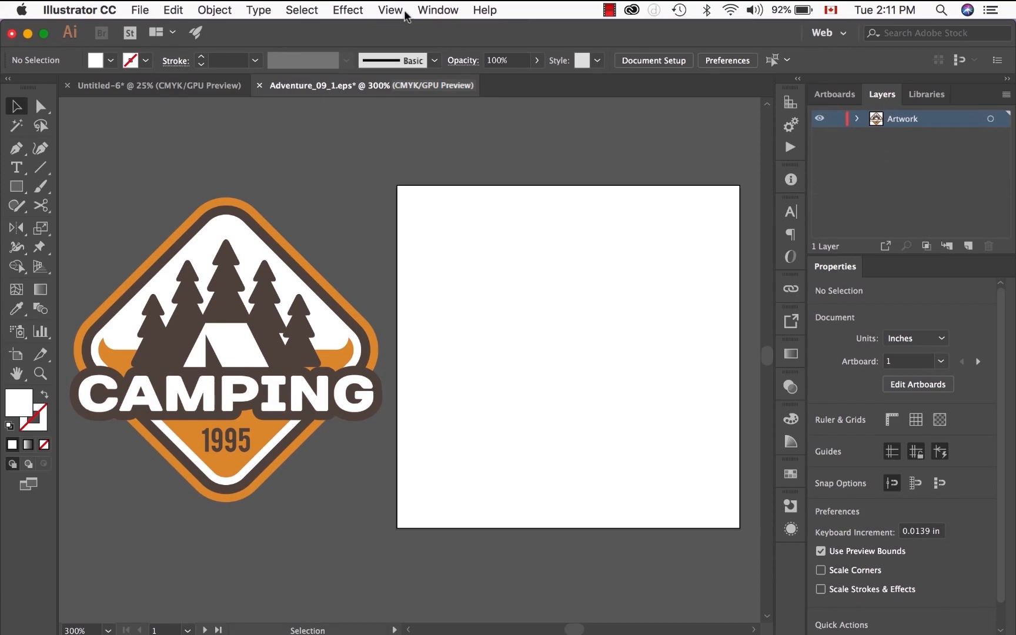
Show the Layers panel and add a layer named White_Ink above Artwork
click(438, 10)
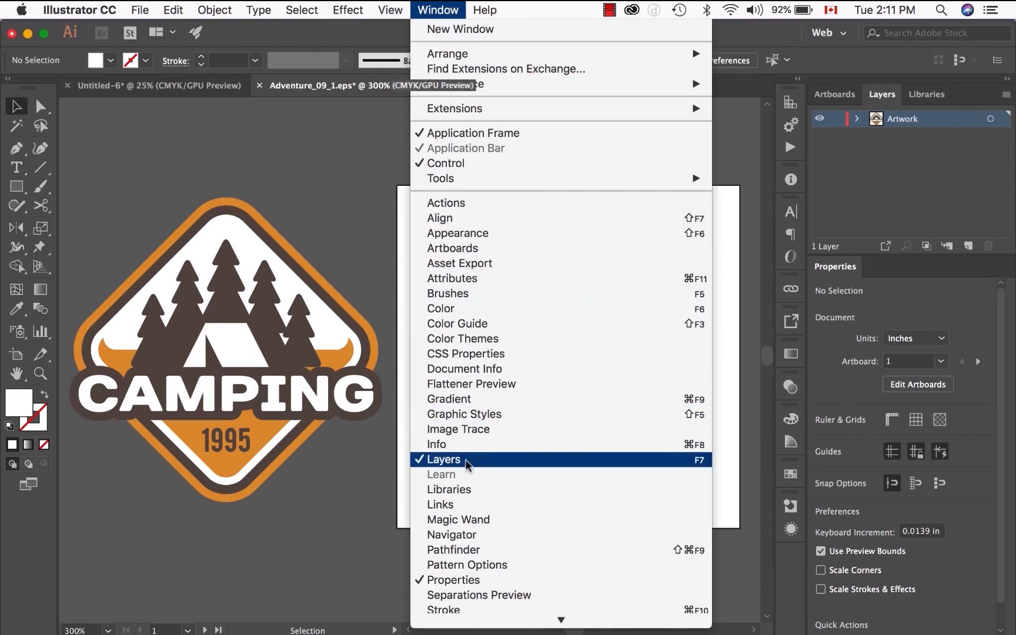
click(444, 460)
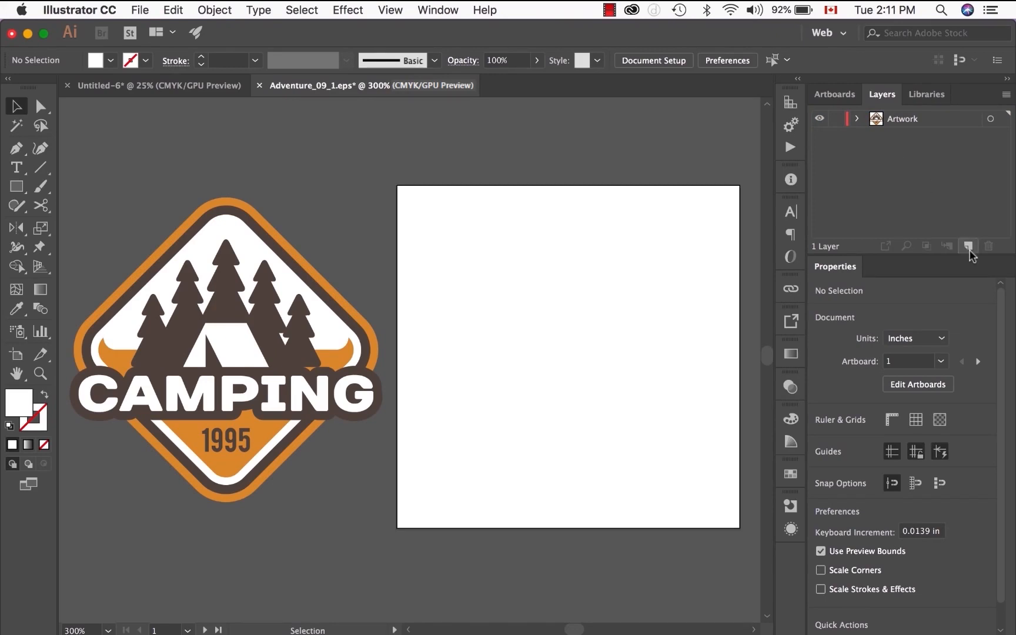
mouse_move(971, 246)
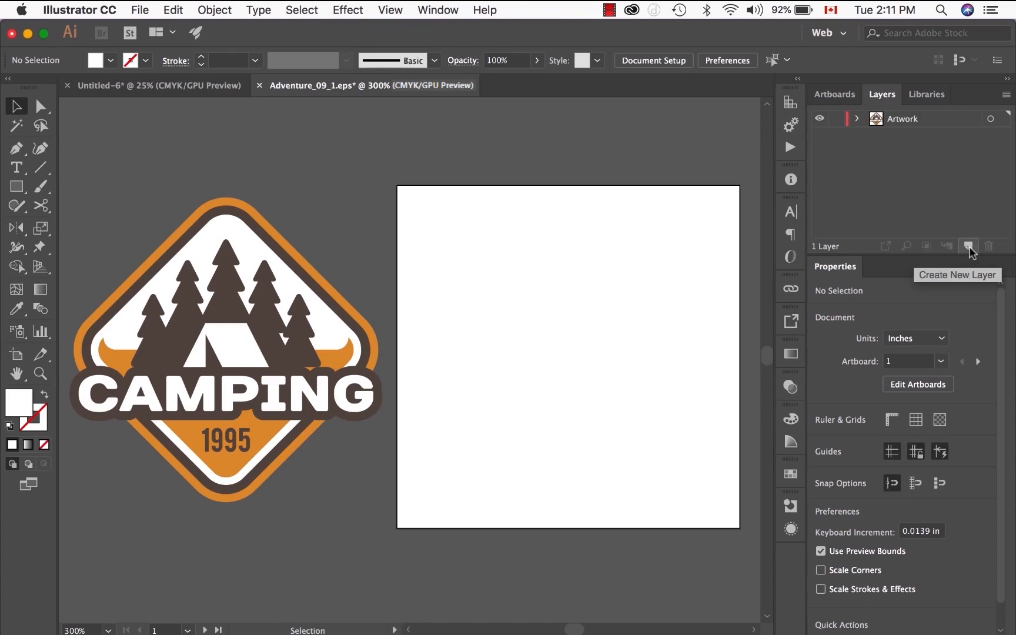
click(968, 246)
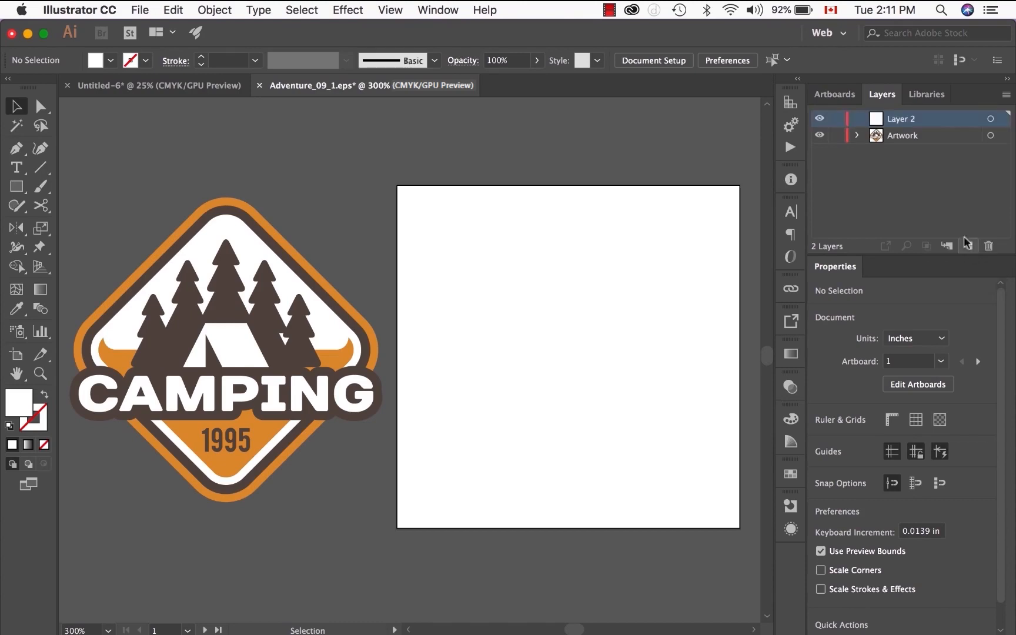
double_click(901, 119)
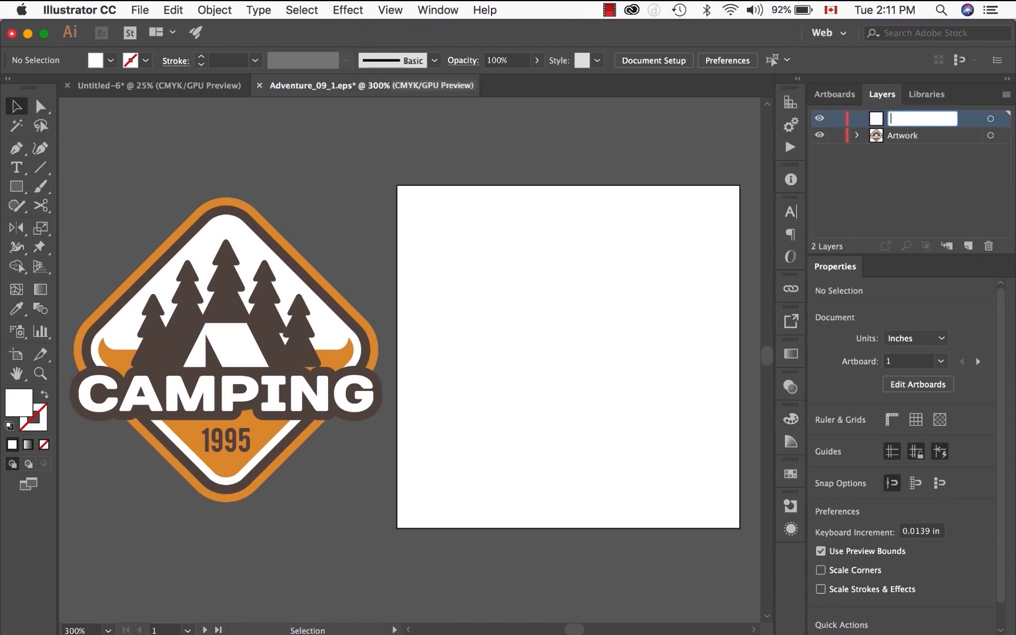
text(White_Ink)
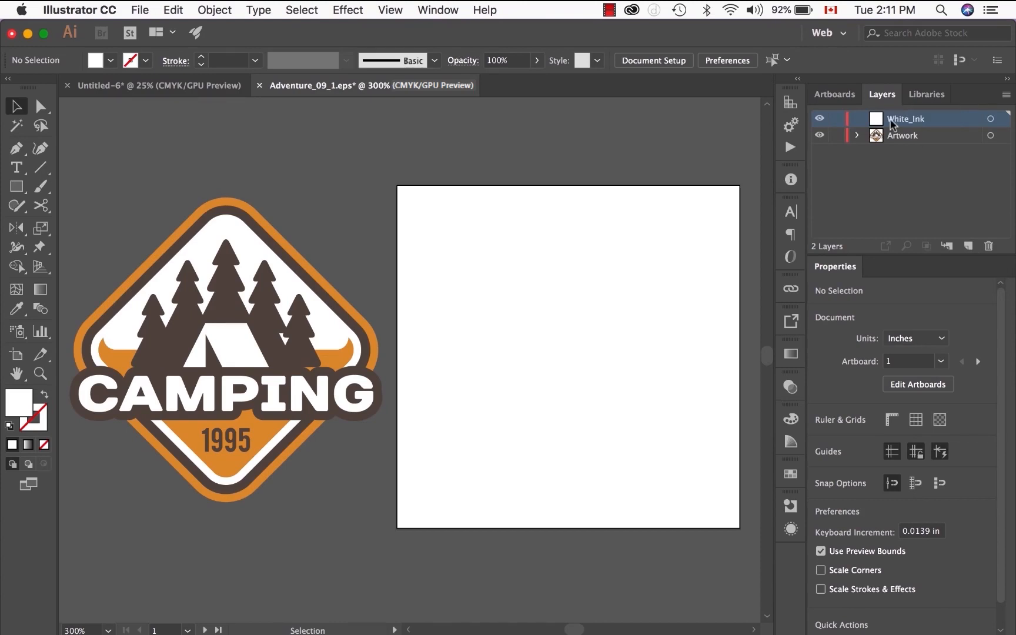
click(902, 135)
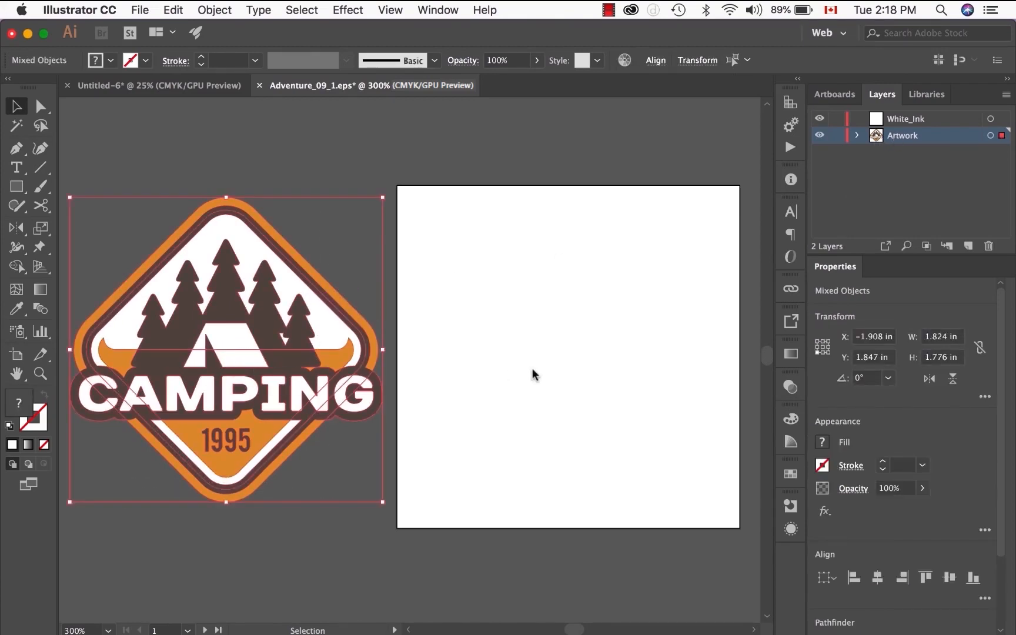
Copy the camping logo onto the artboard and move its white pieces to White_Ink
drag(227, 350, 563, 350)
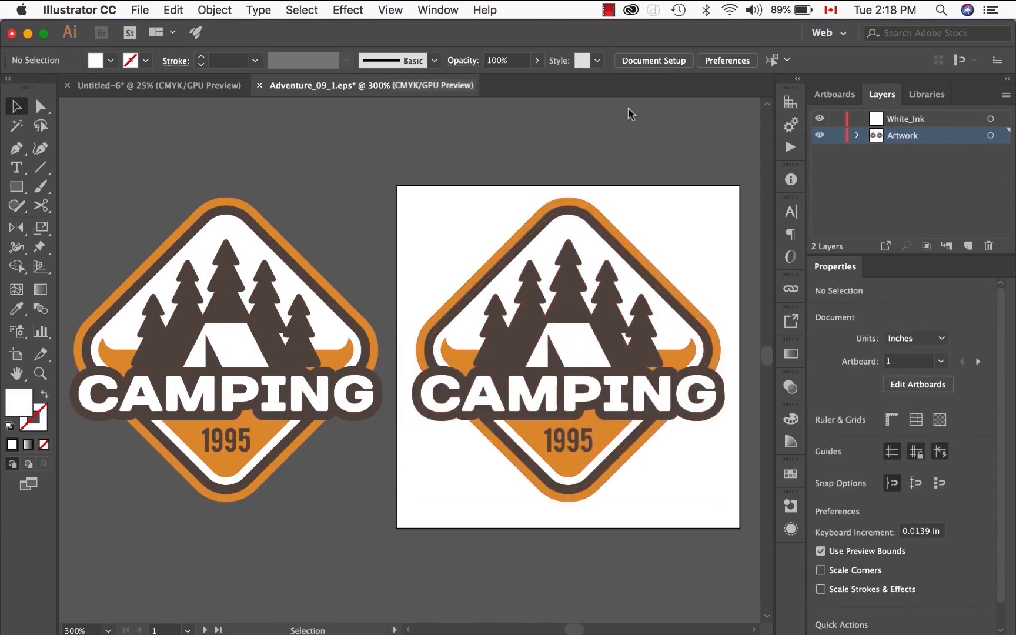
mouse_move(684, 293)
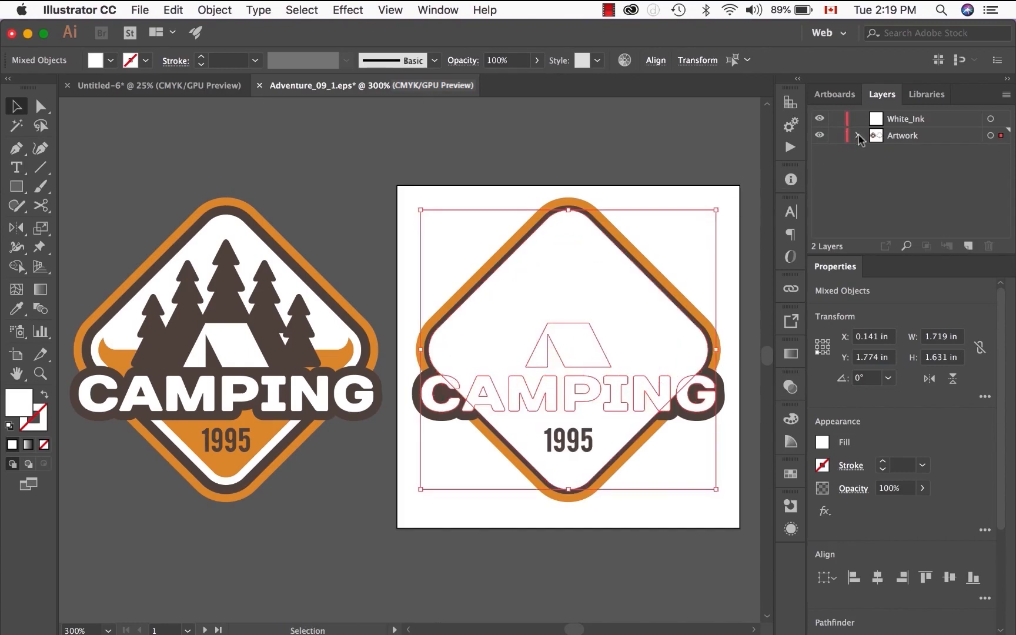
click(858, 134)
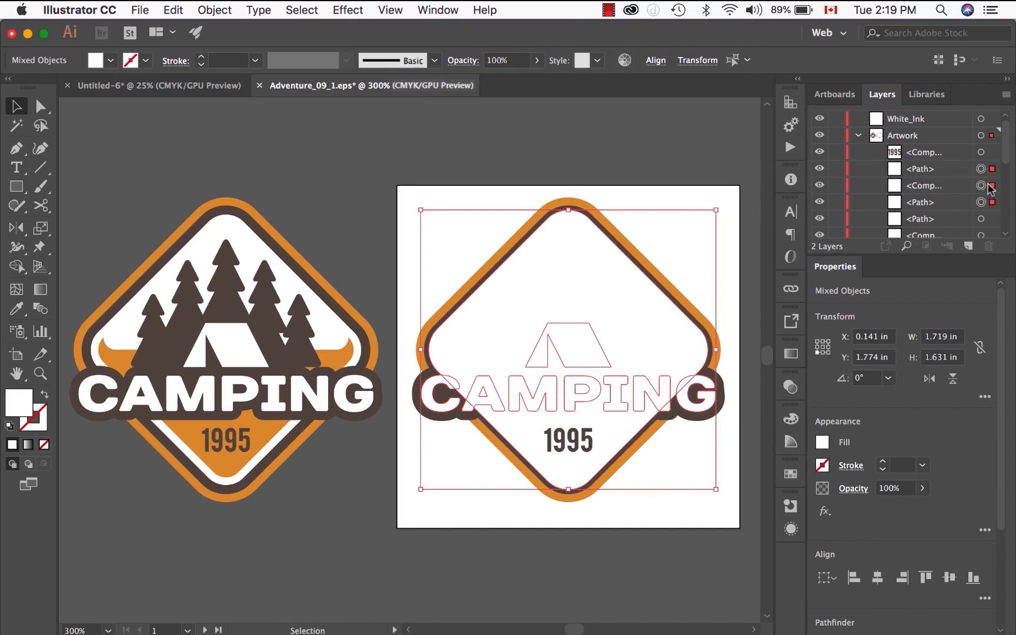
click(919, 169)
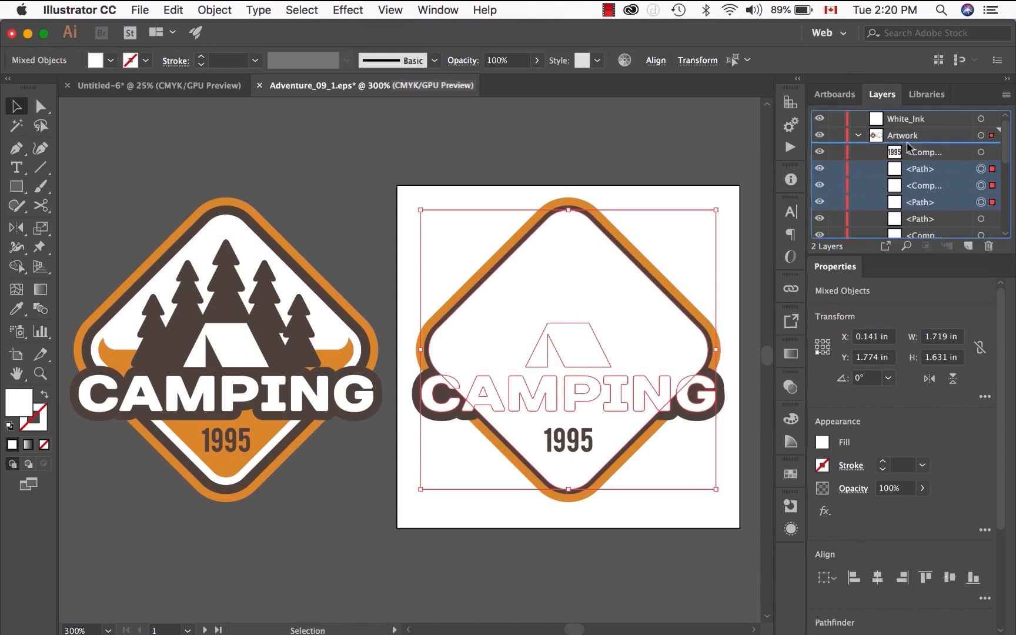
click(858, 135)
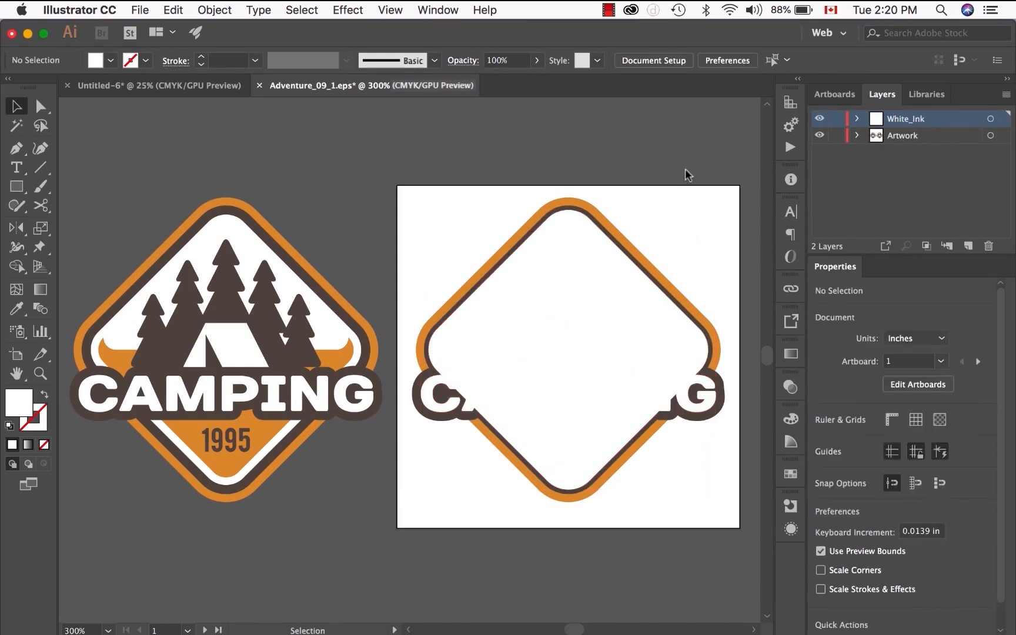
mouse_move(841, 152)
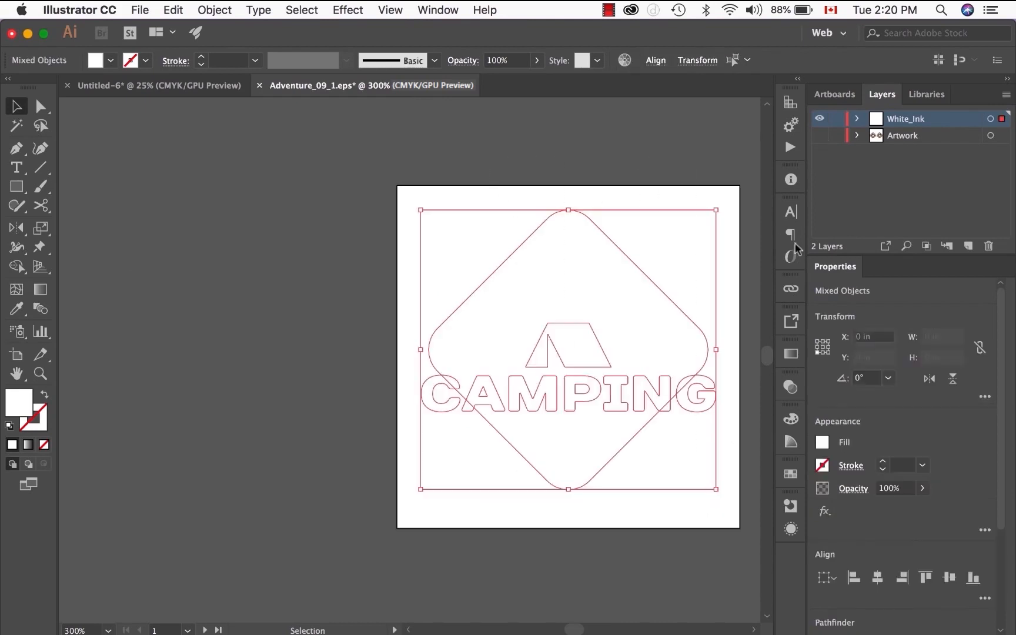
Set the fill to pink, show the Swatches panel, and open its options menu
click(819, 135)
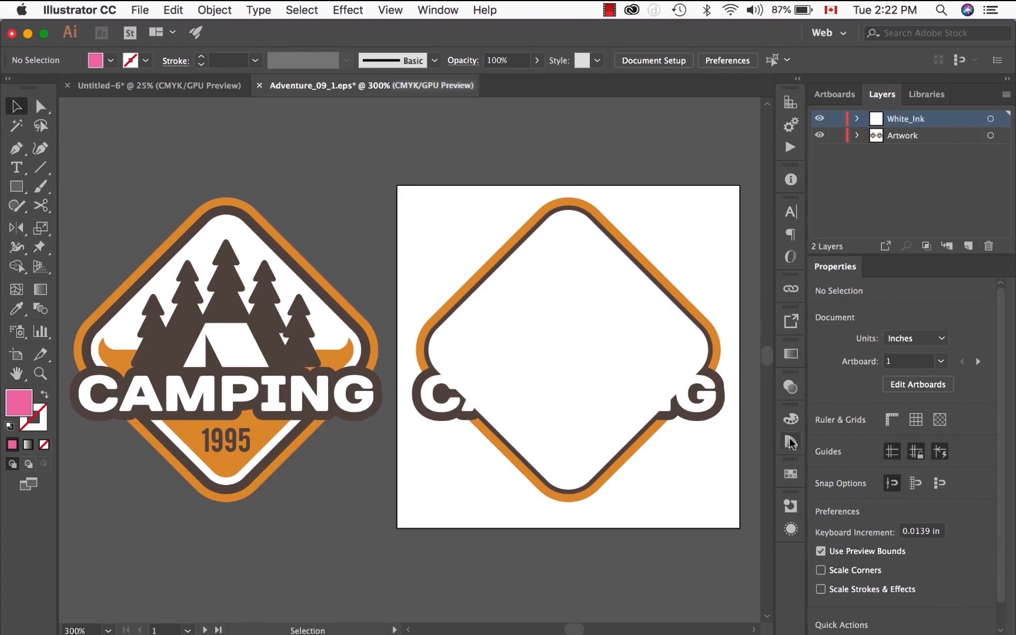
click(790, 474)
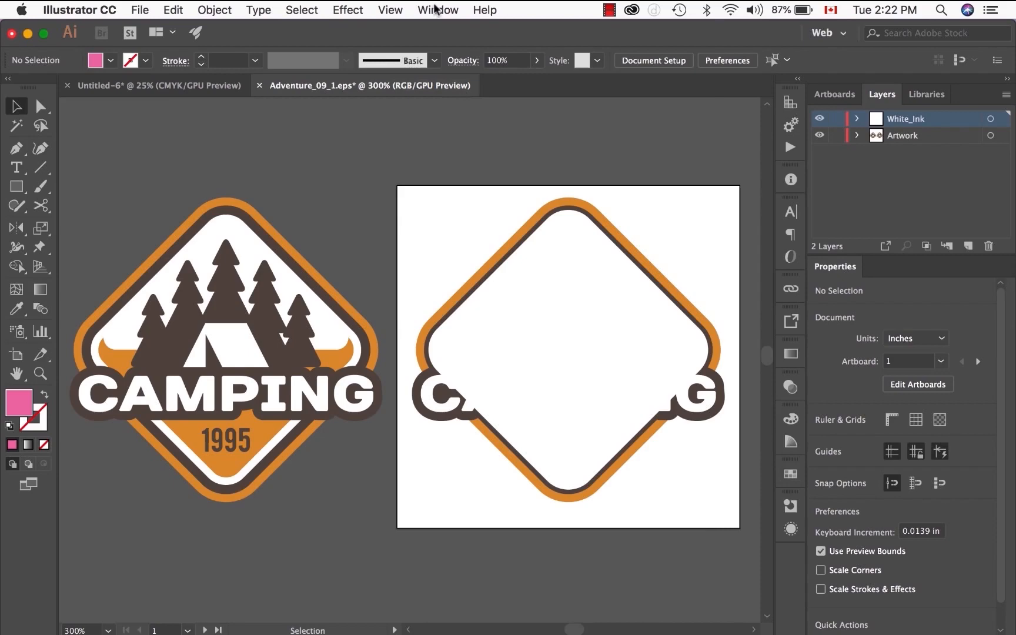
click(437, 8)
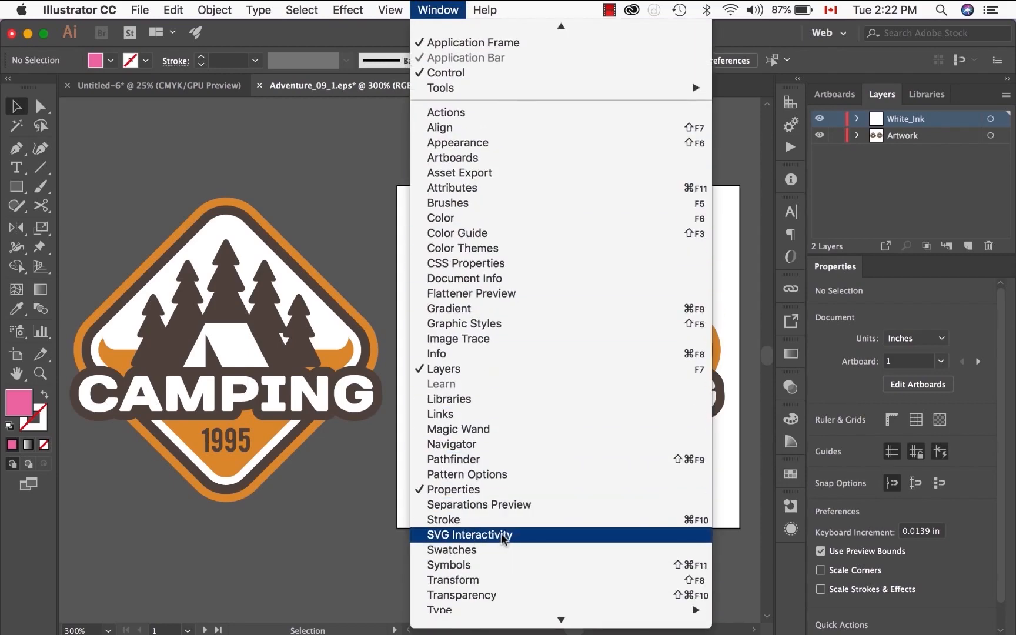
click(451, 549)
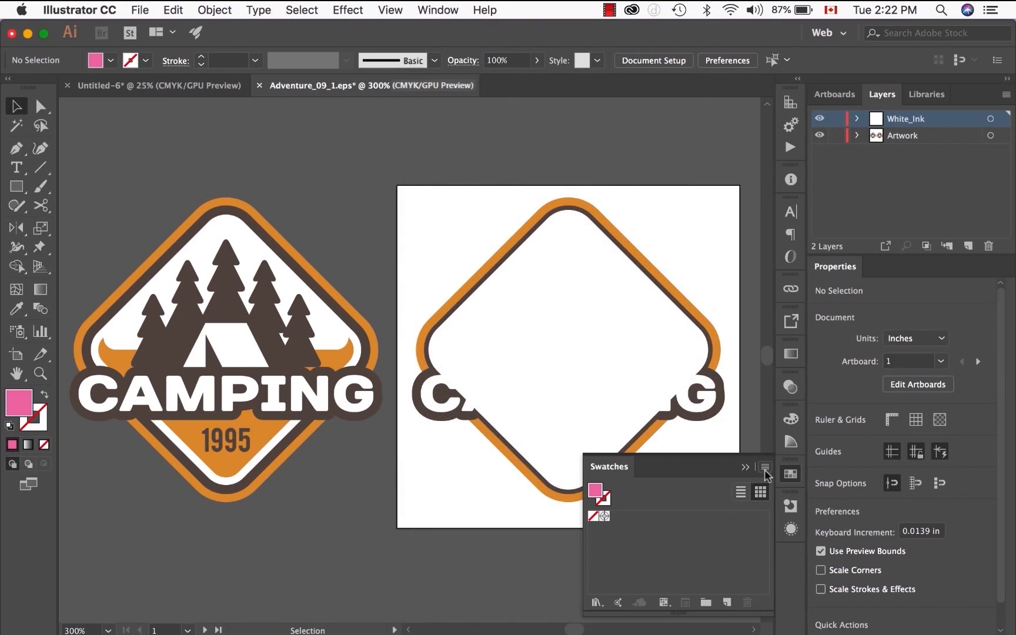
click(765, 467)
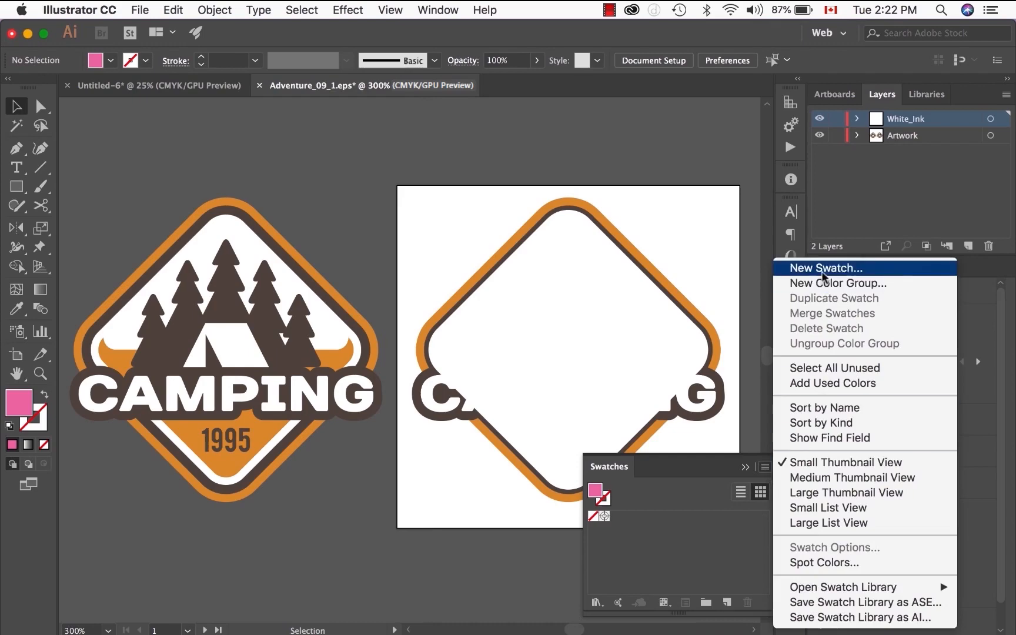
Create a pink spot swatch named White_Ink in CMYK with 60% magenta
click(824, 267)
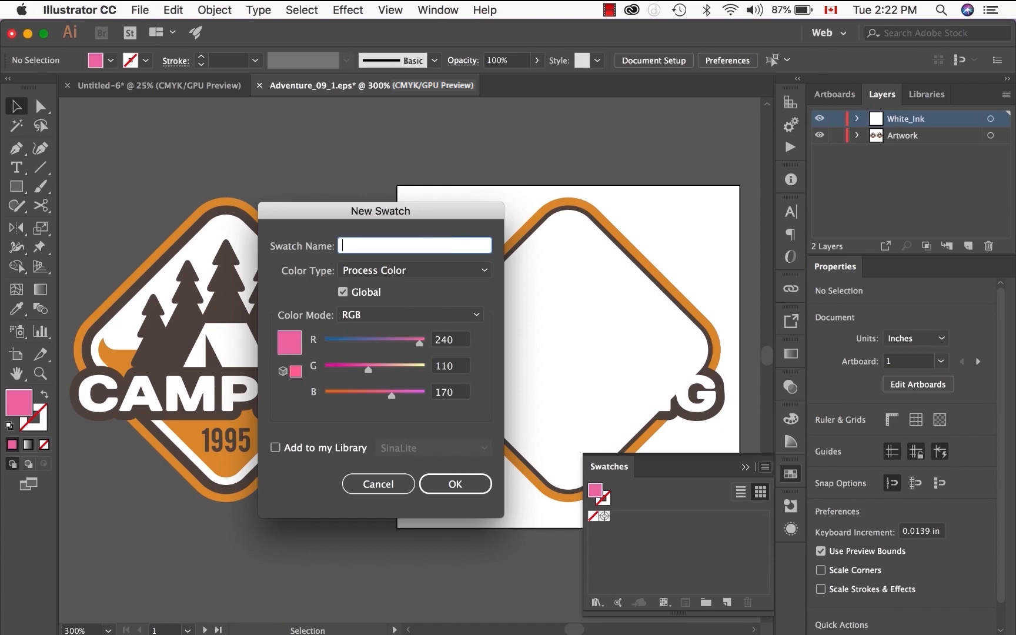
text(White_Ink)
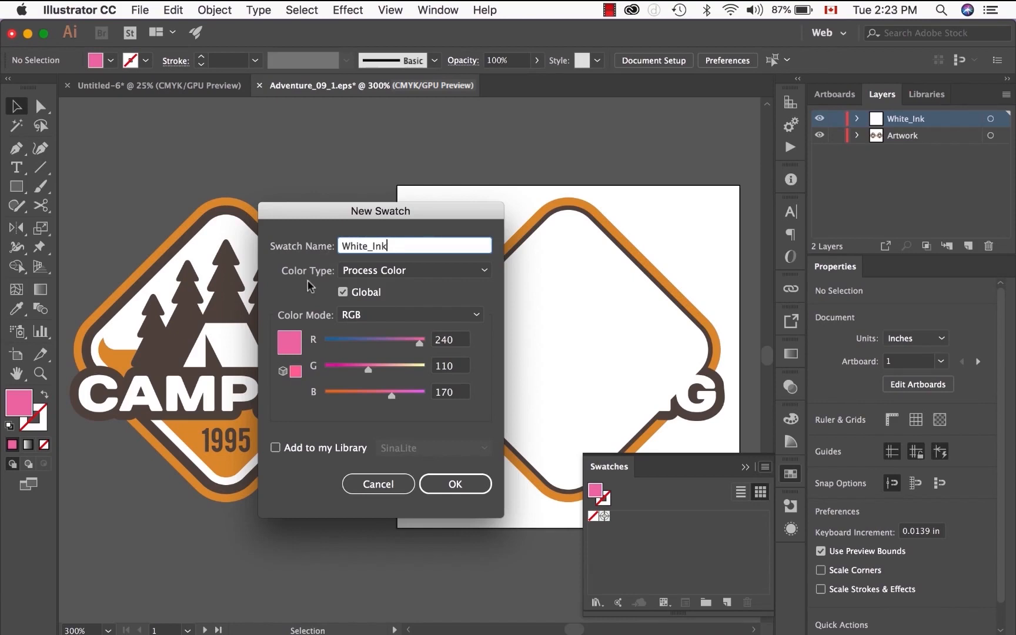
click(414, 270)
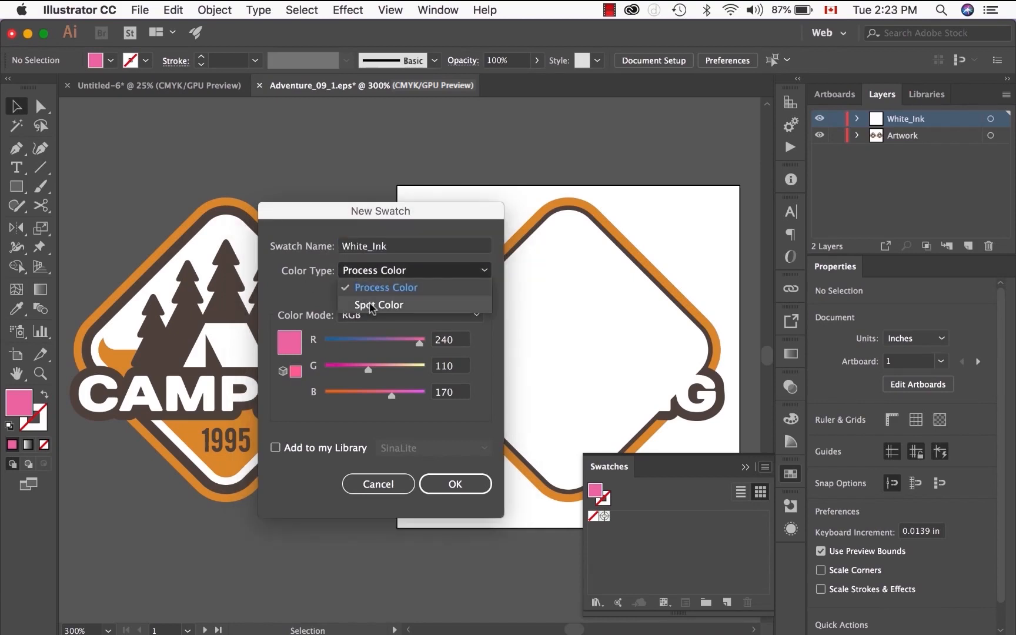
click(379, 305)
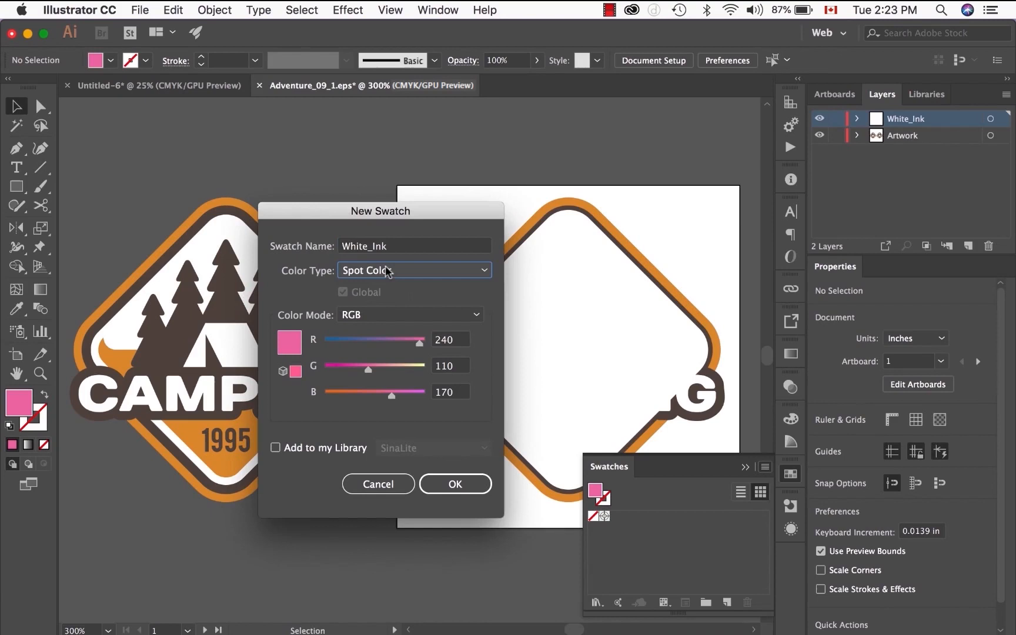
mouse_move(316, 324)
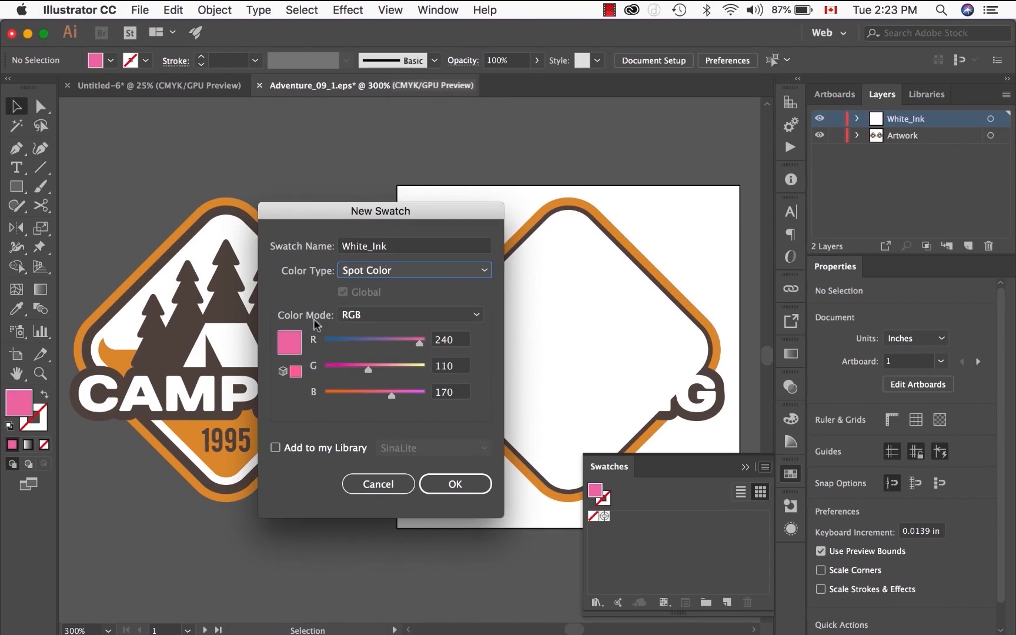
click(409, 314)
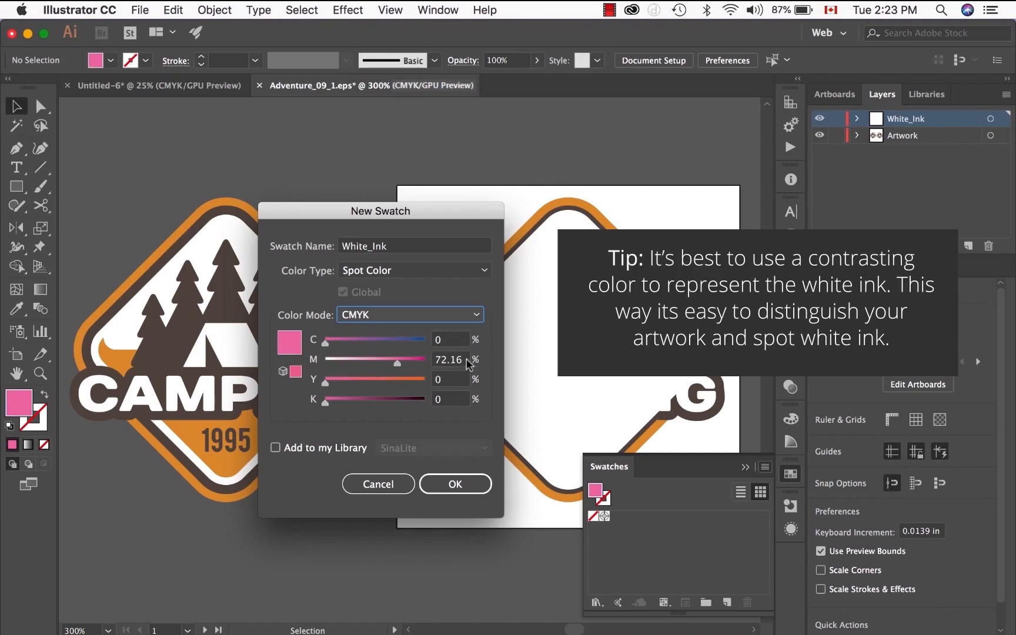
drag(409, 360, 391, 360)
text(60)
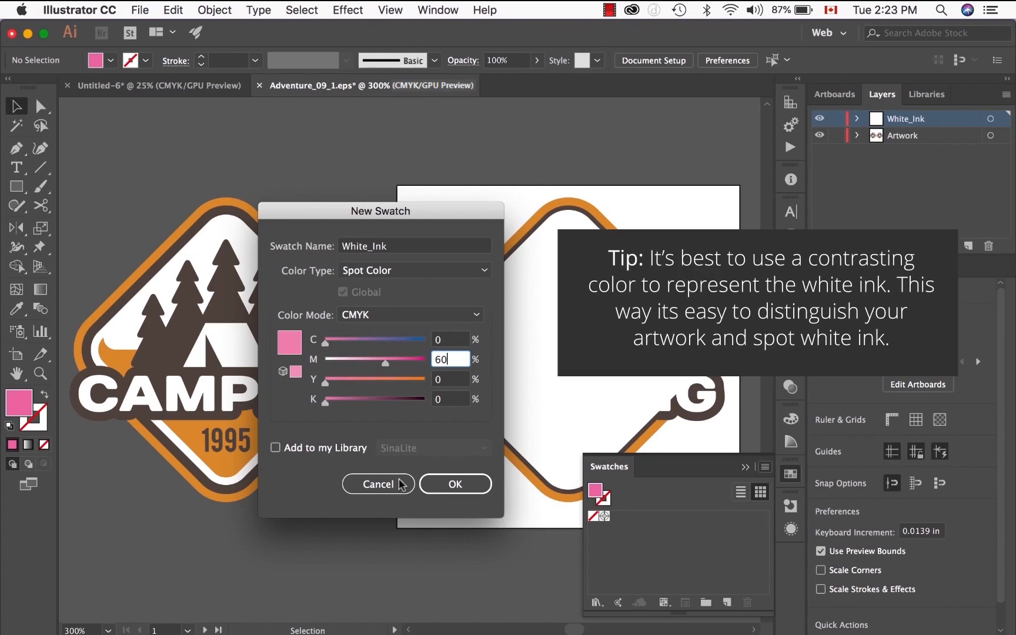
click(455, 484)
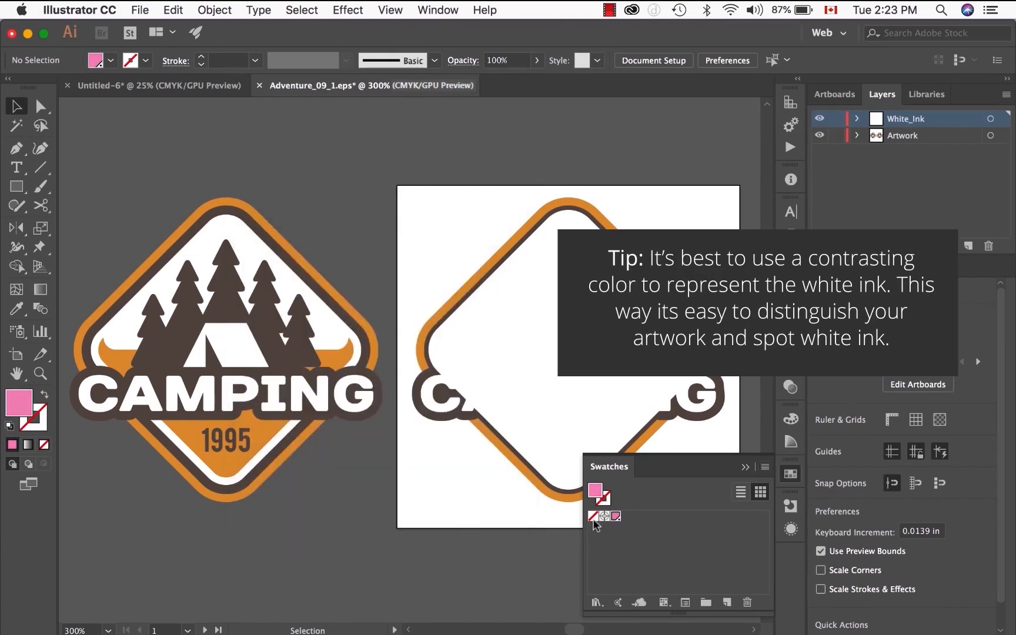
mouse_move(613, 530)
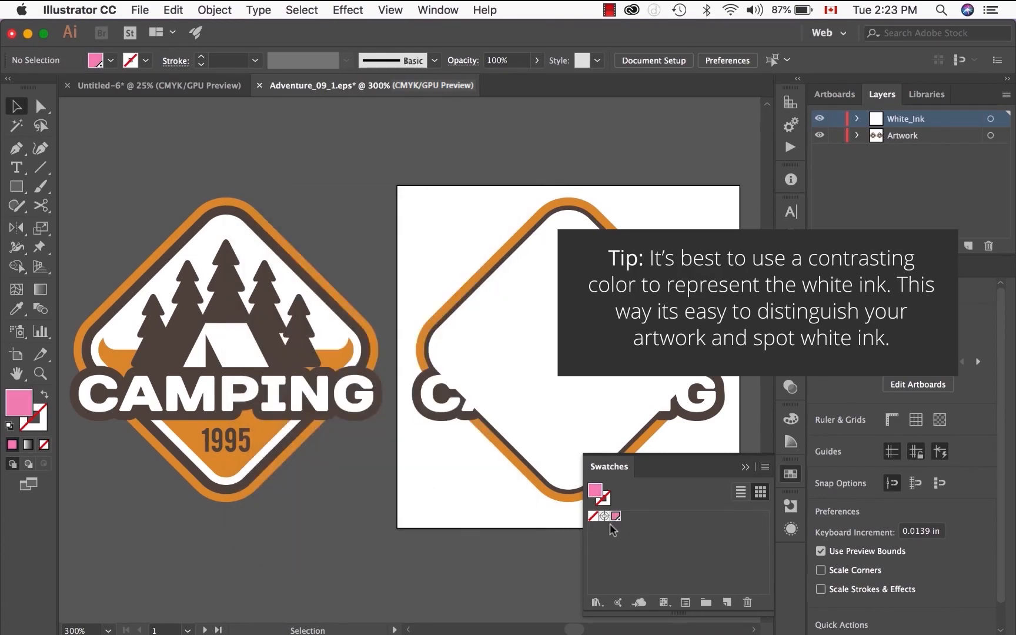
mouse_move(616, 518)
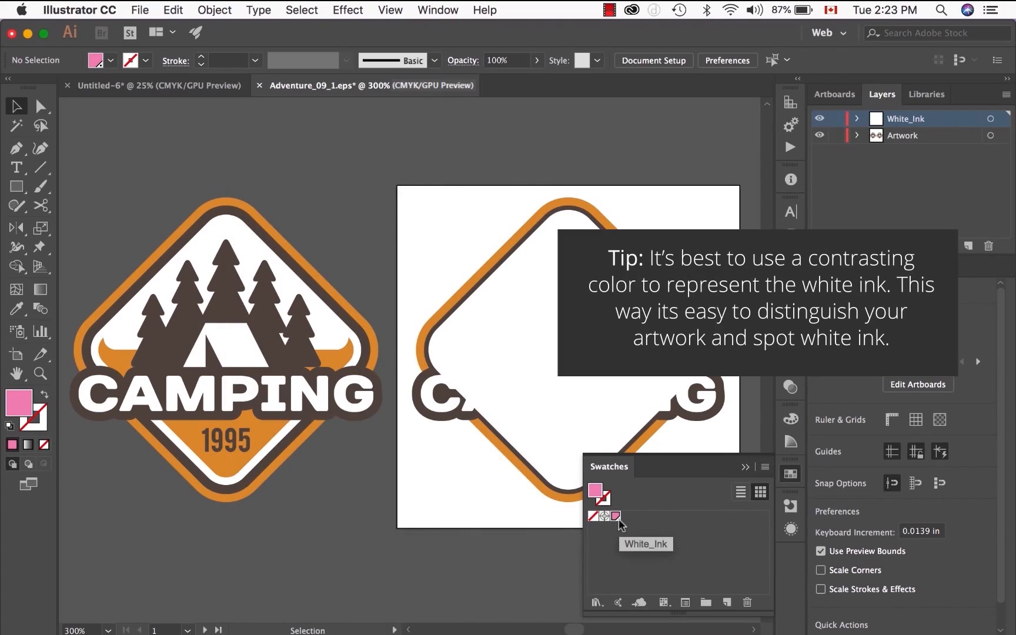
Select all White_Ink layer objects, apply the White_Ink swatch, and collapse Swatches
click(611, 516)
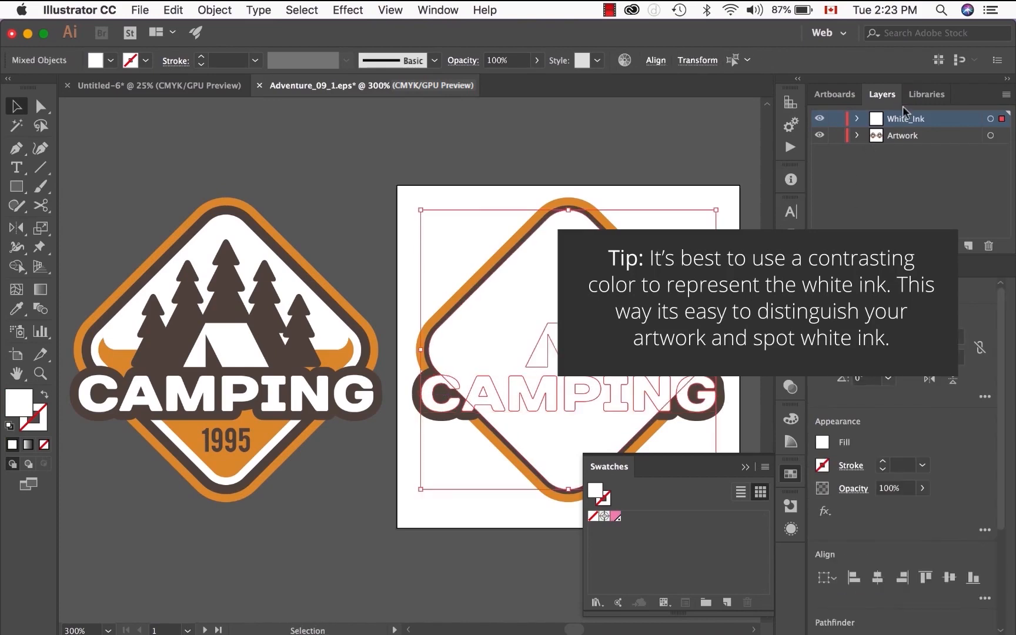
mouse_move(628, 507)
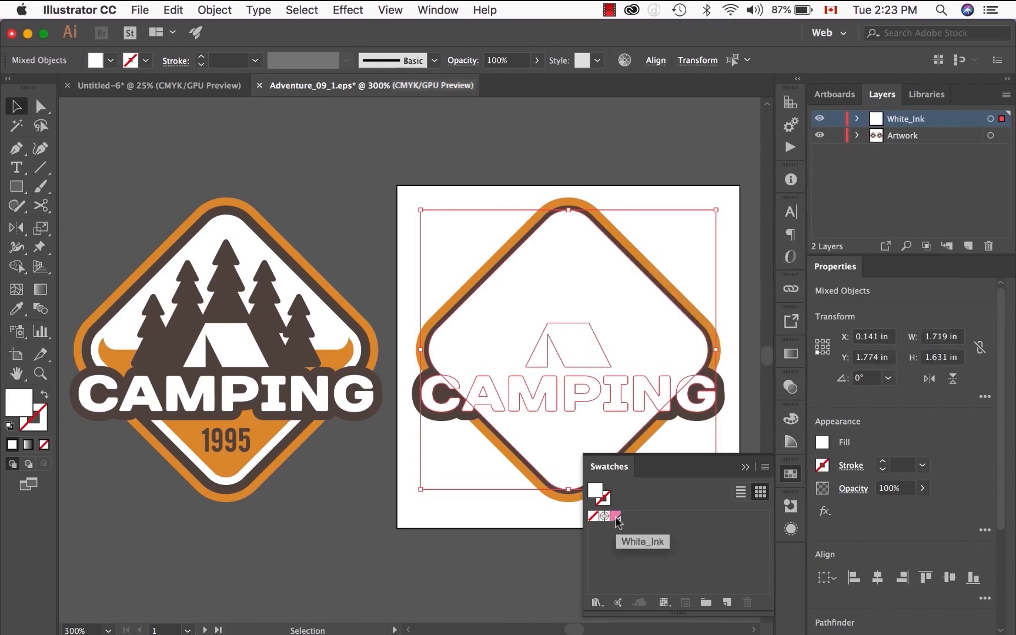
click(607, 516)
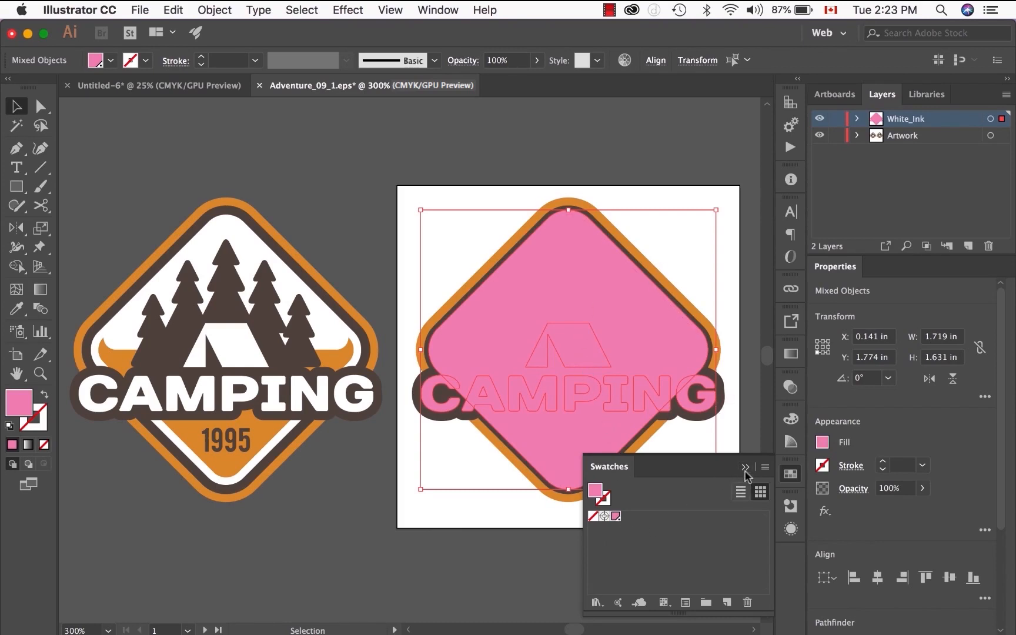
click(745, 468)
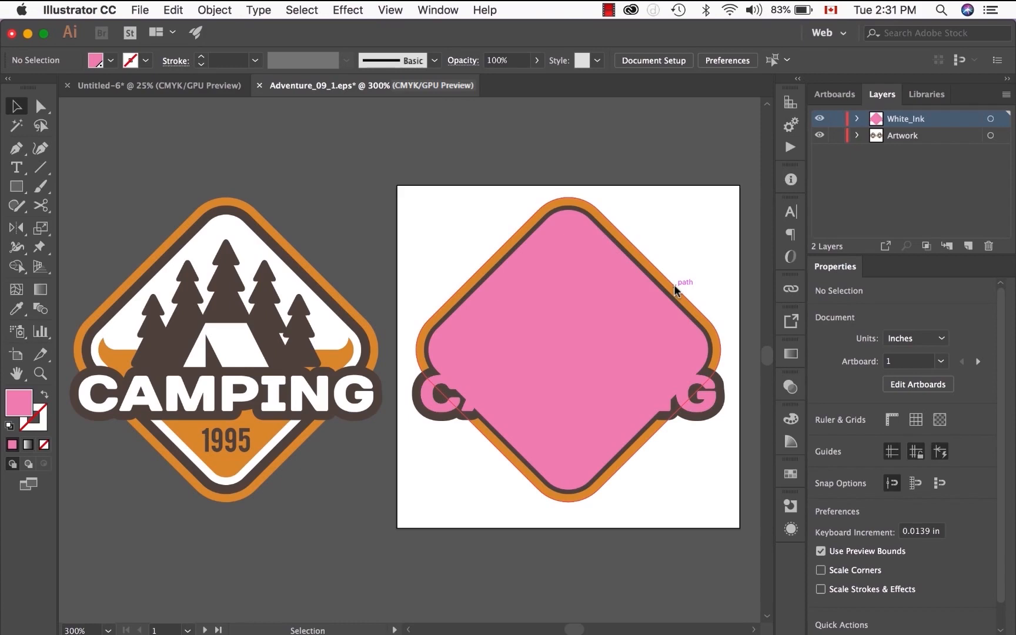
click(570, 292)
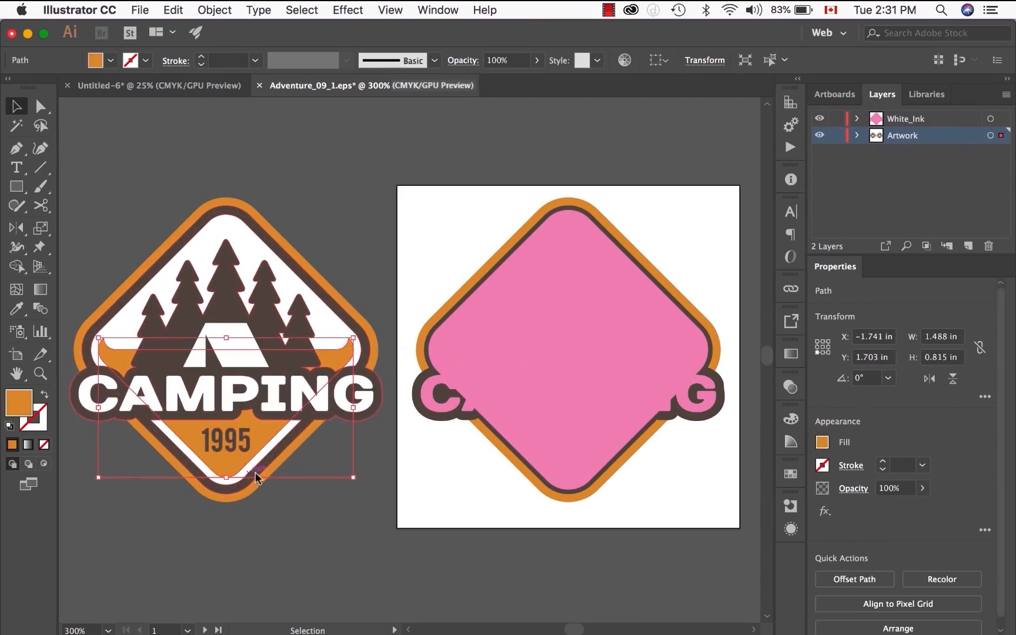
click(330, 545)
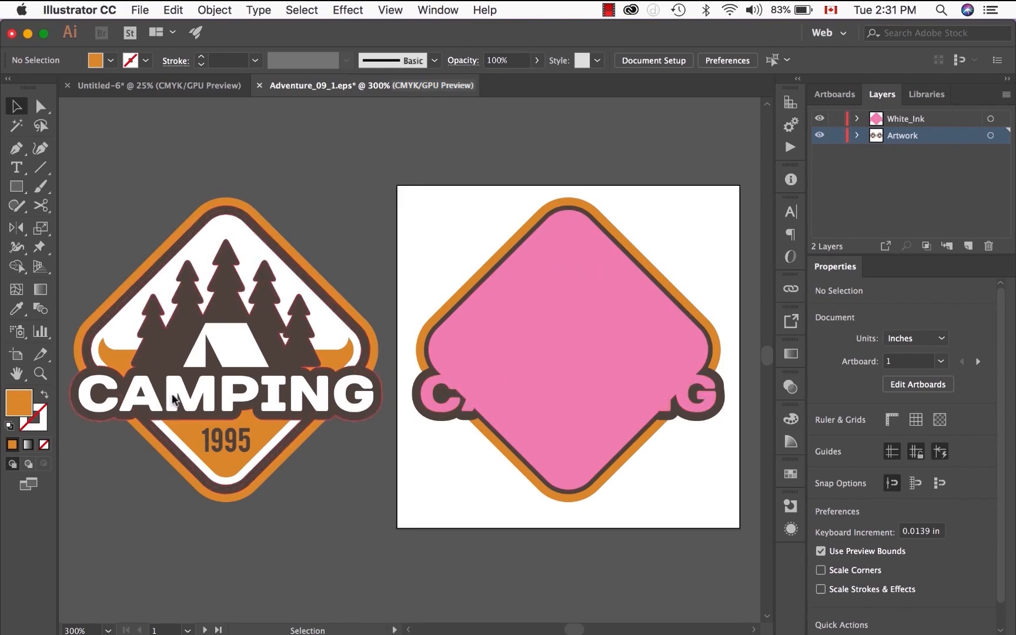
mouse_move(550, 305)
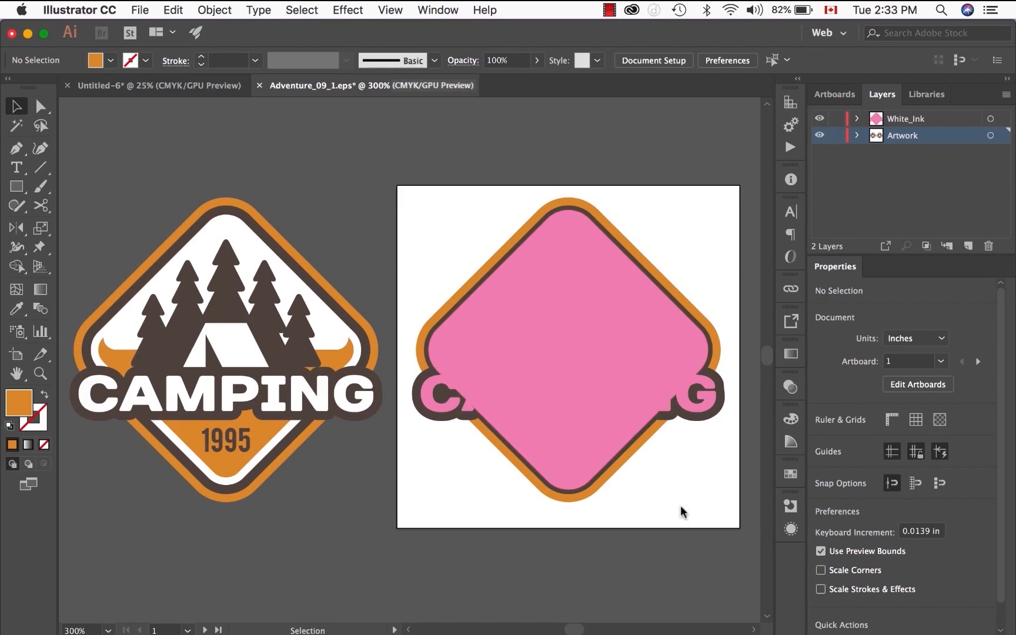
click(390, 10)
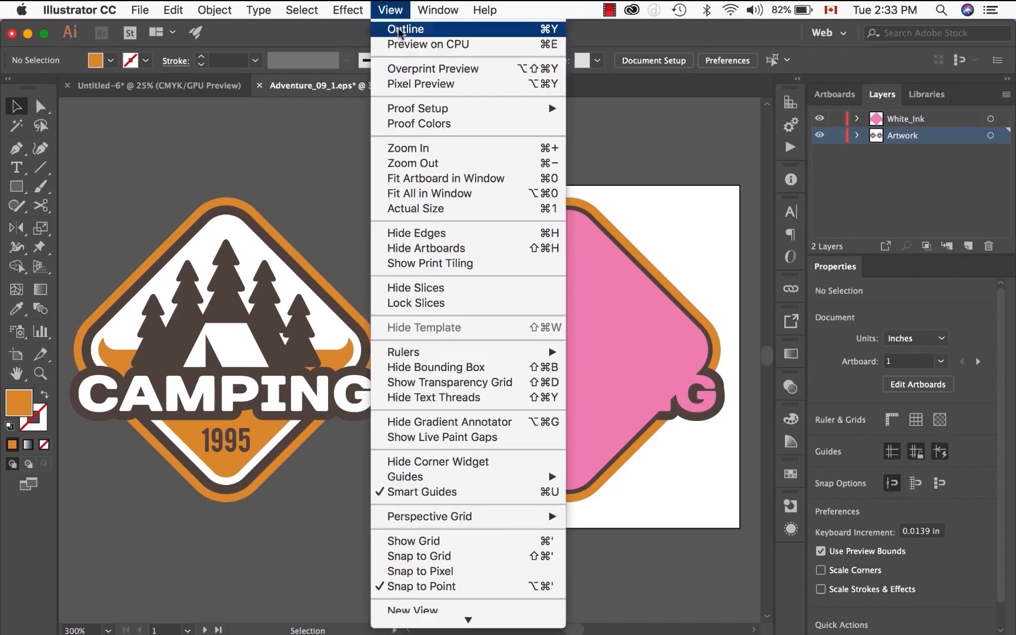
mouse_move(432, 68)
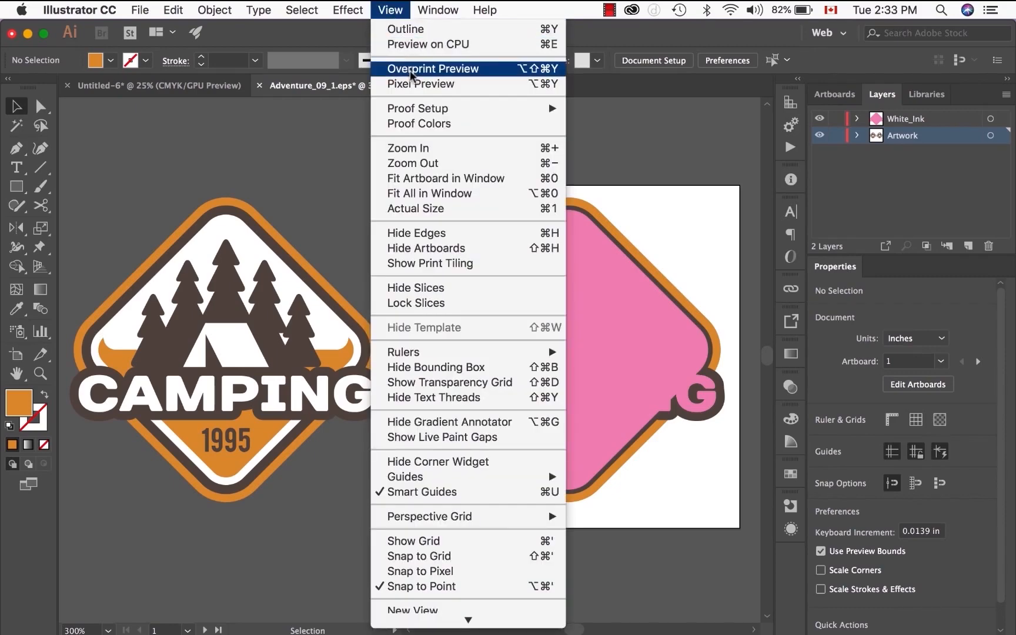
Enable View > Overprint Preview
click(432, 69)
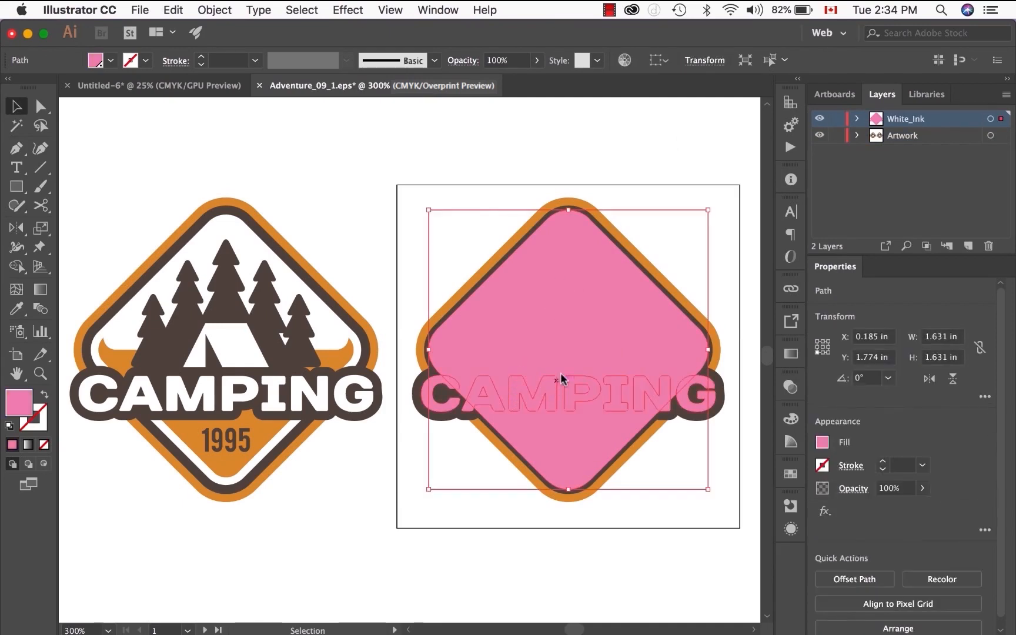
Select the White_Ink layer shapes and turn on Overprint Fill in the Attributes panel
click(566, 340)
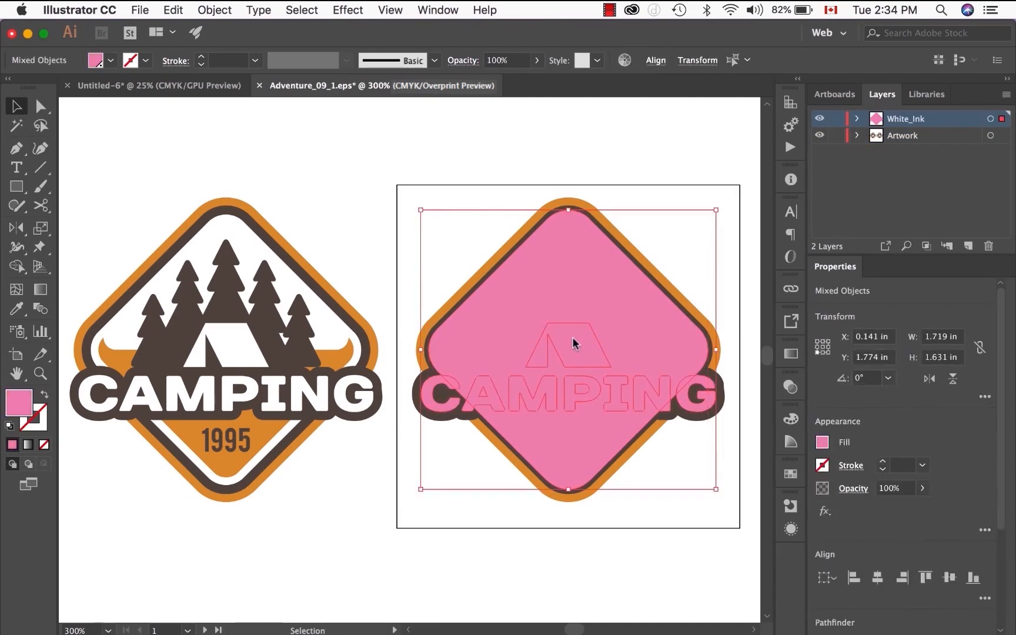
mouse_move(778, 489)
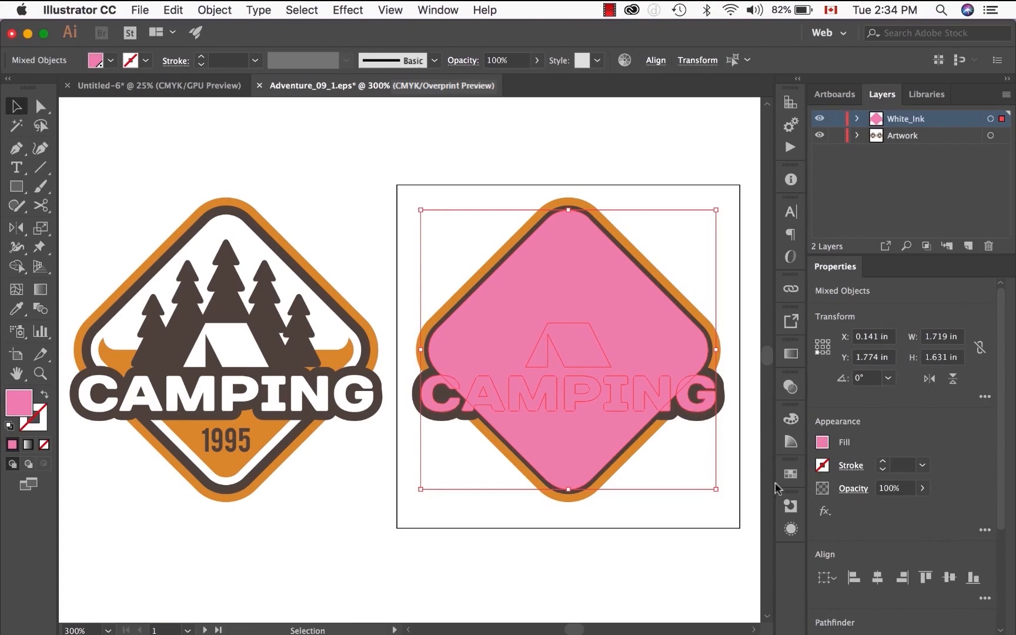
click(790, 505)
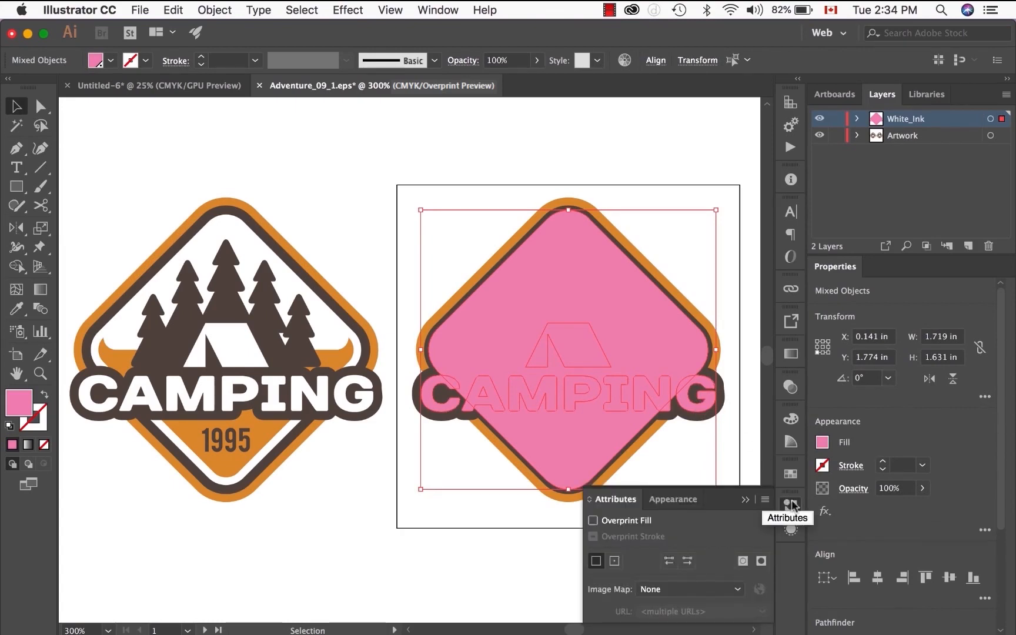
click(437, 10)
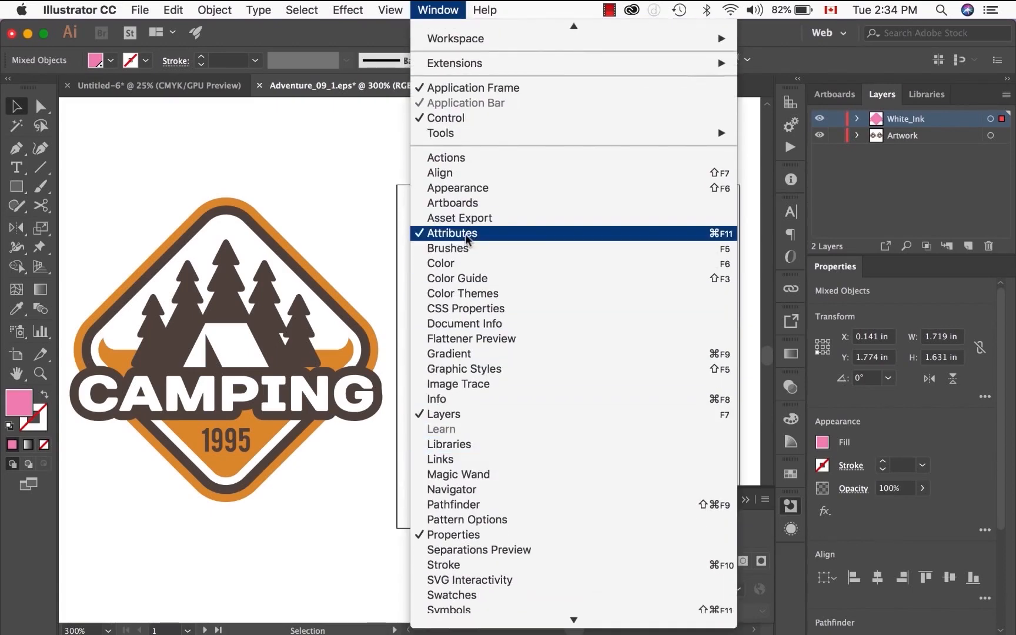
click(450, 233)
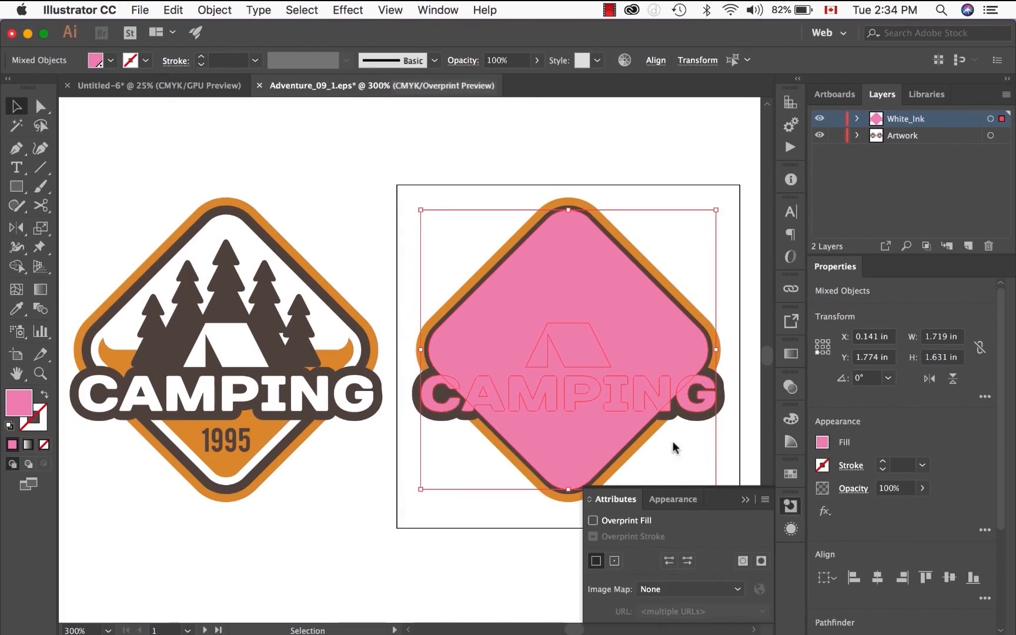
mouse_move(651, 407)
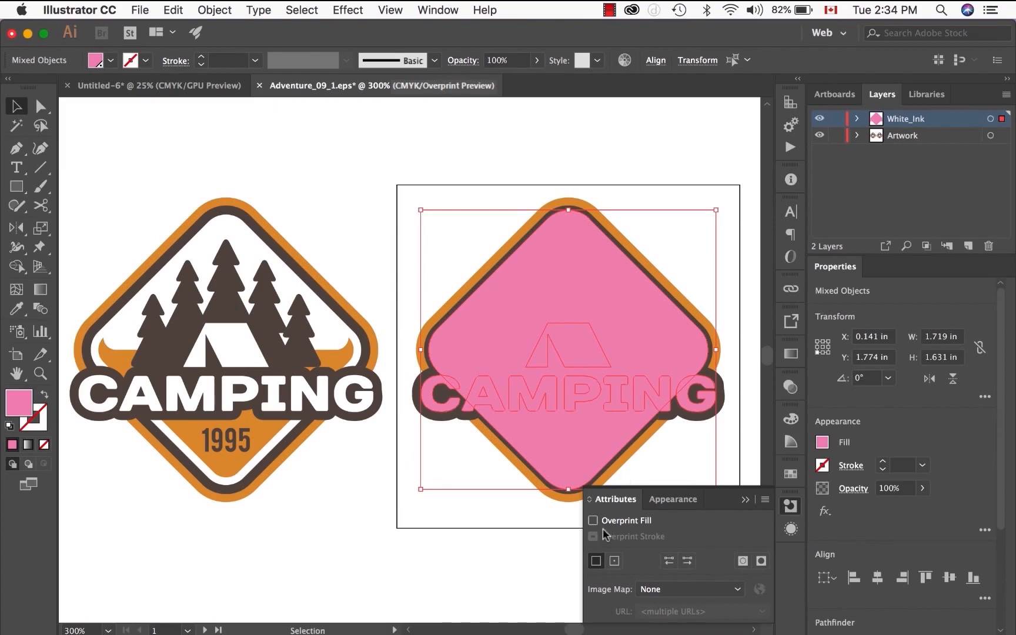
click(592, 520)
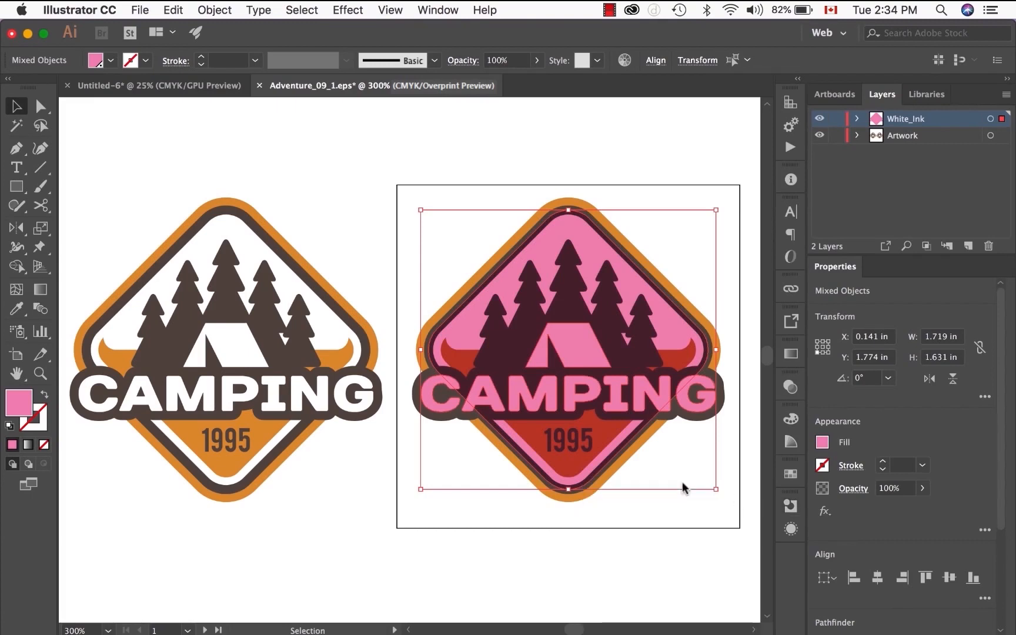
mouse_move(636, 356)
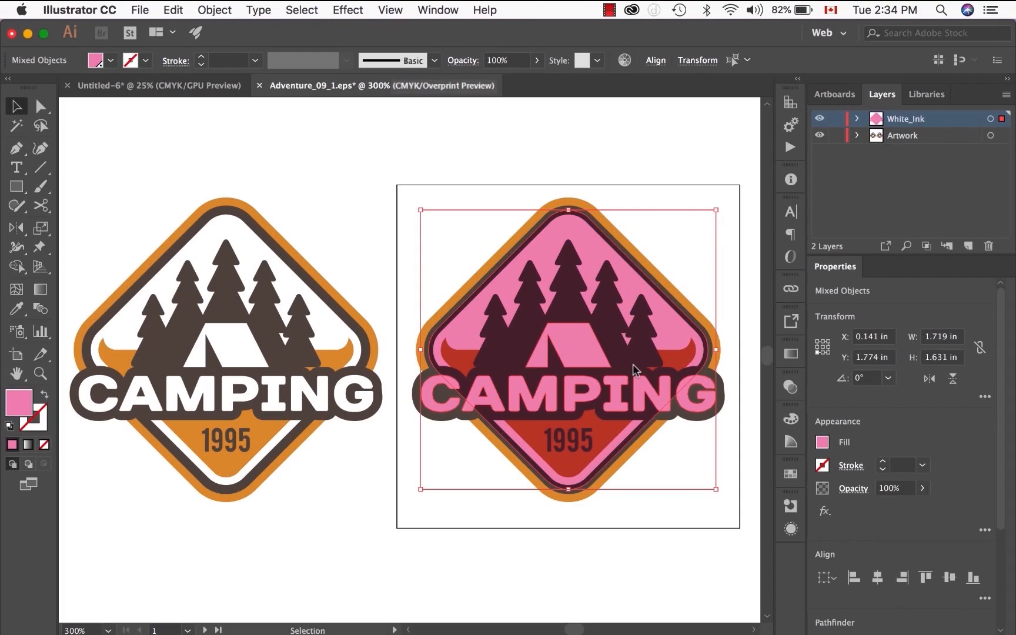
mouse_move(653, 323)
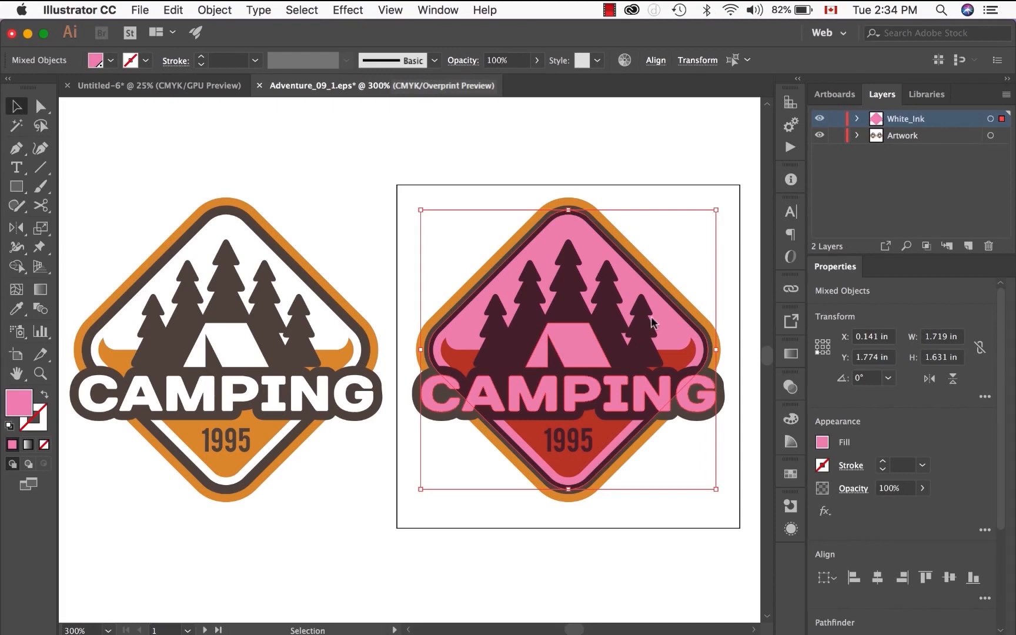
mouse_move(596, 375)
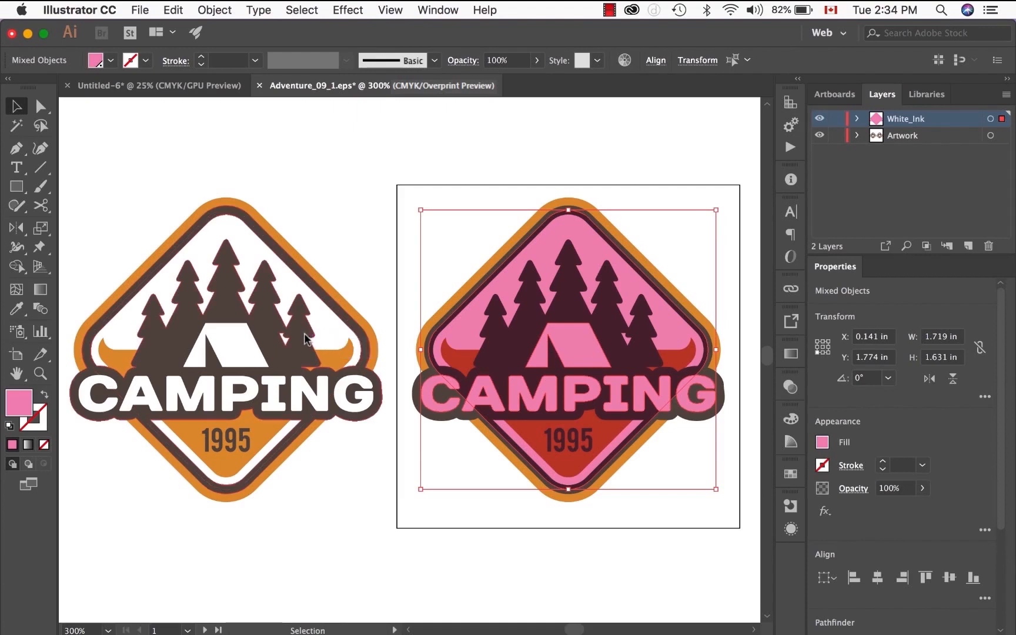
mouse_move(603, 365)
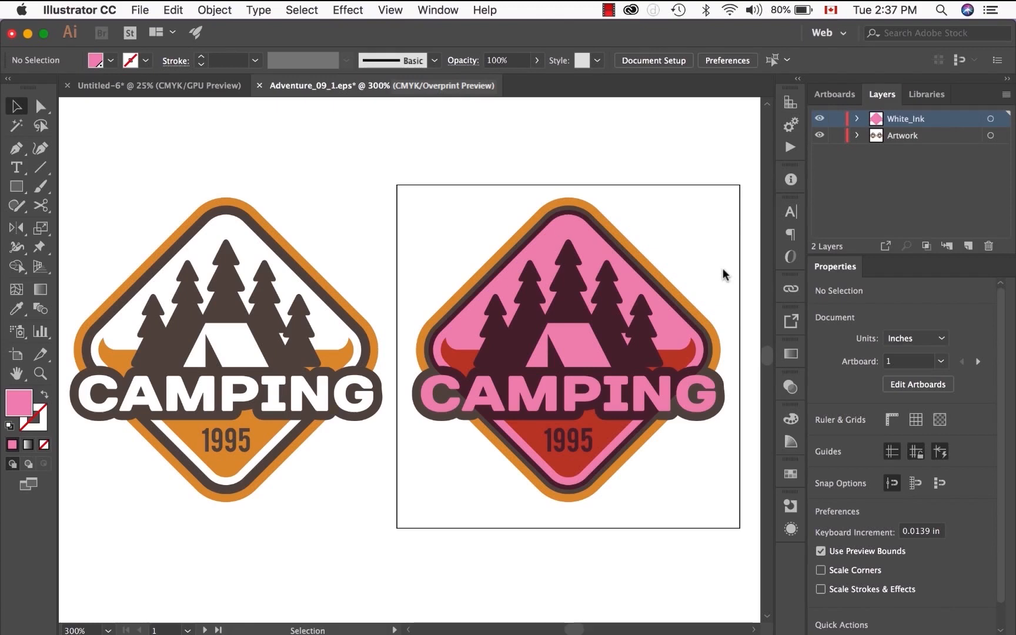
Select the white tent on Artwork, then make White_Ink active with nothing selected
click(226, 340)
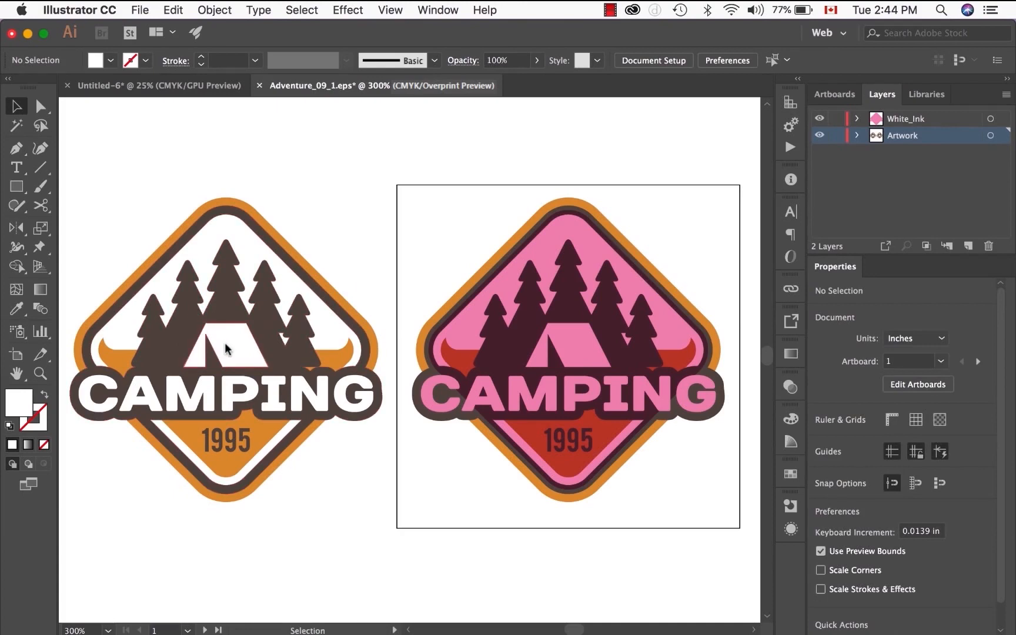
click(227, 343)
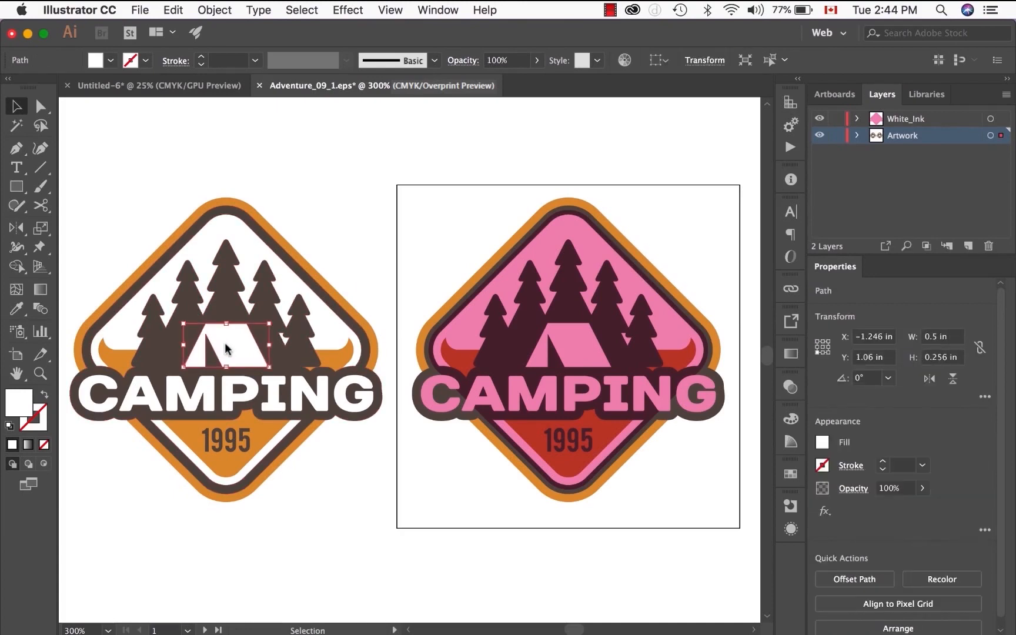
click(392, 253)
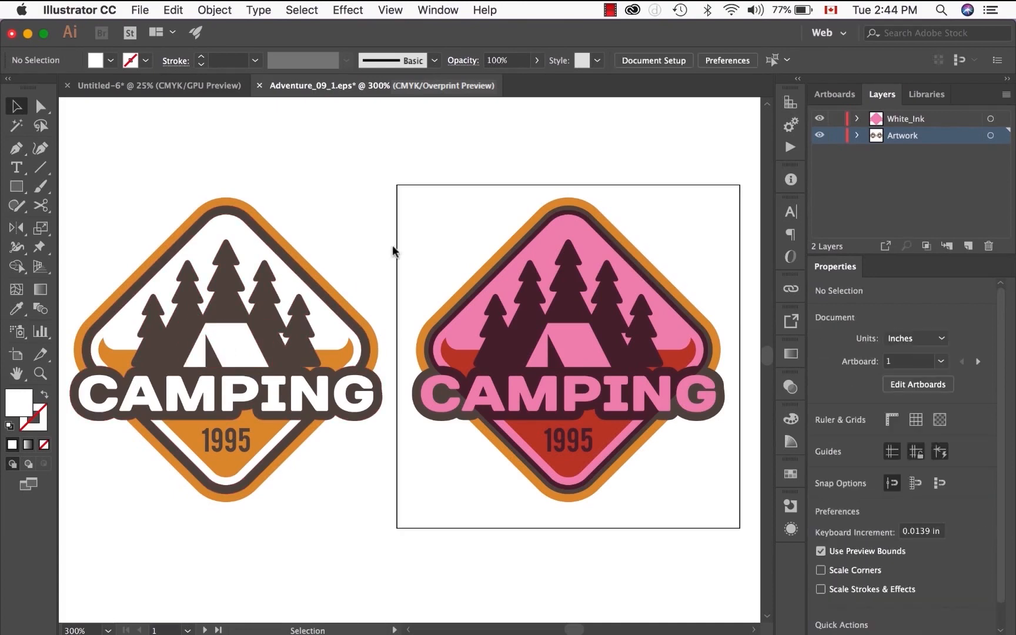
mouse_move(579, 344)
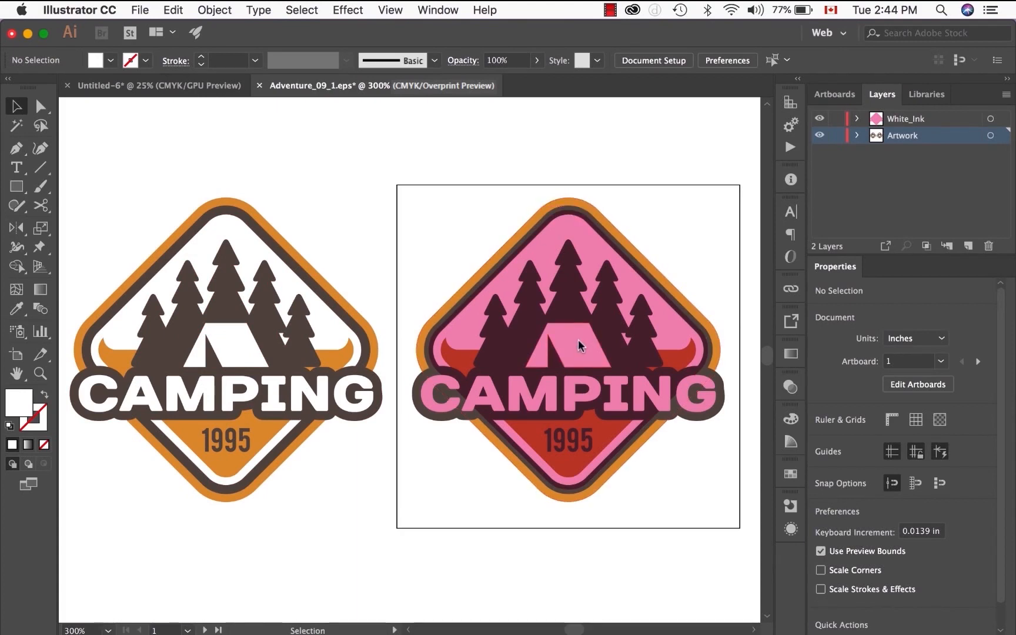
click(578, 345)
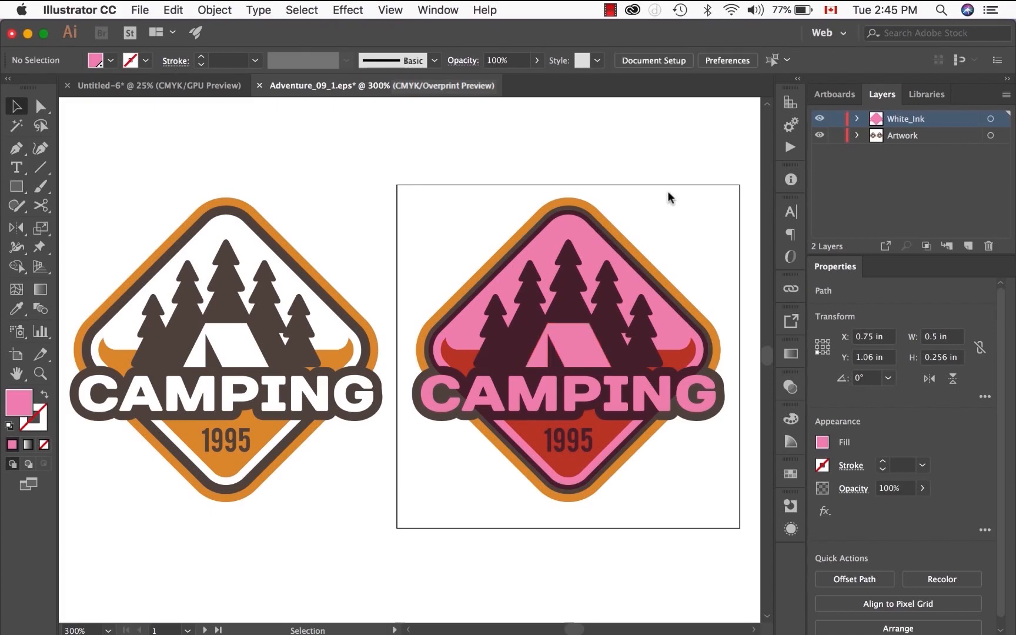
click(588, 346)
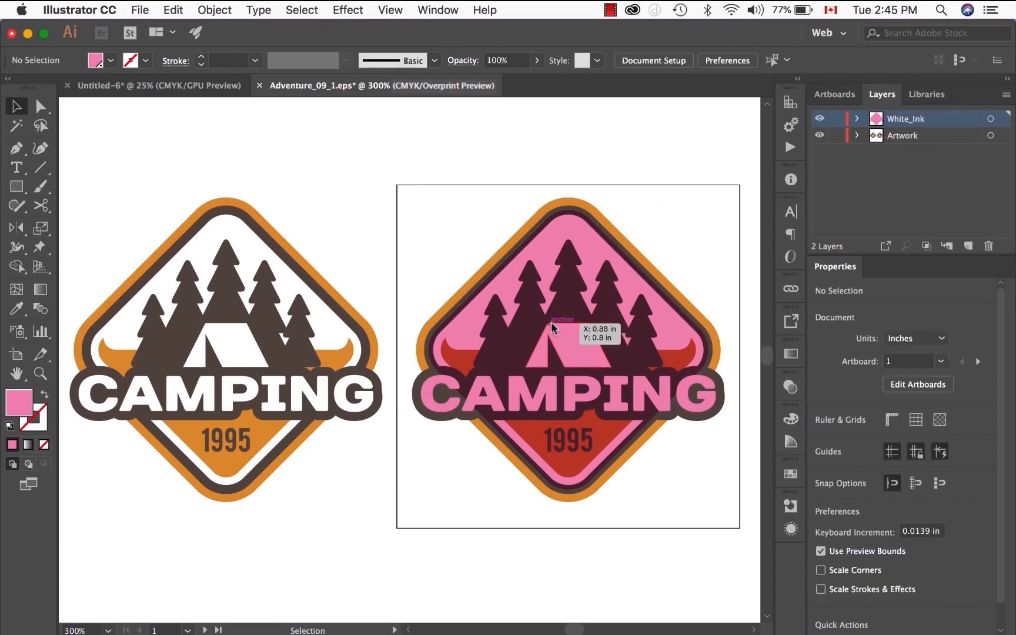
mouse_move(652, 308)
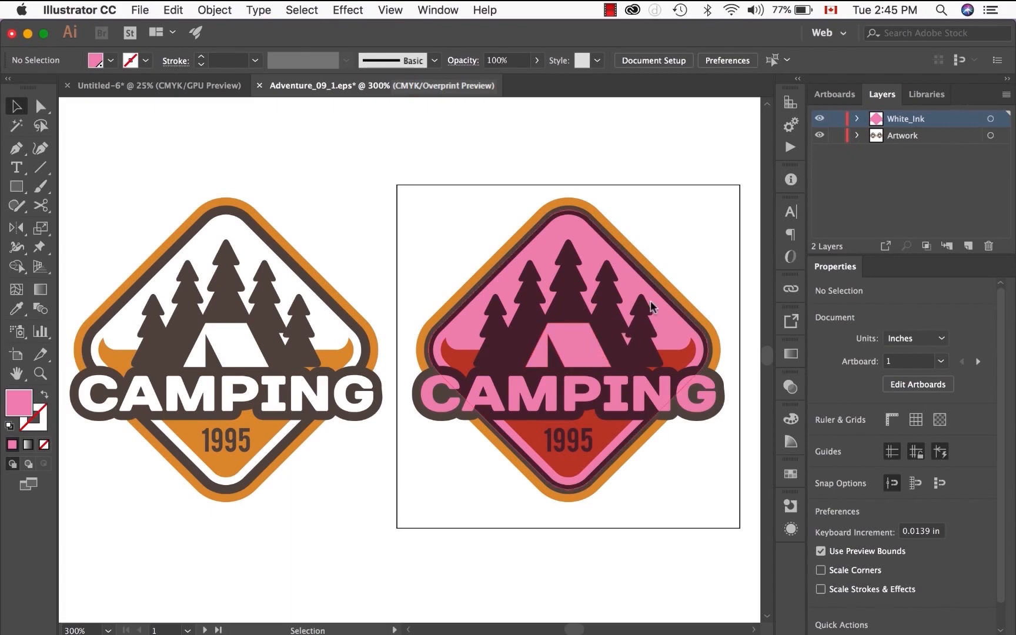
mouse_move(679, 152)
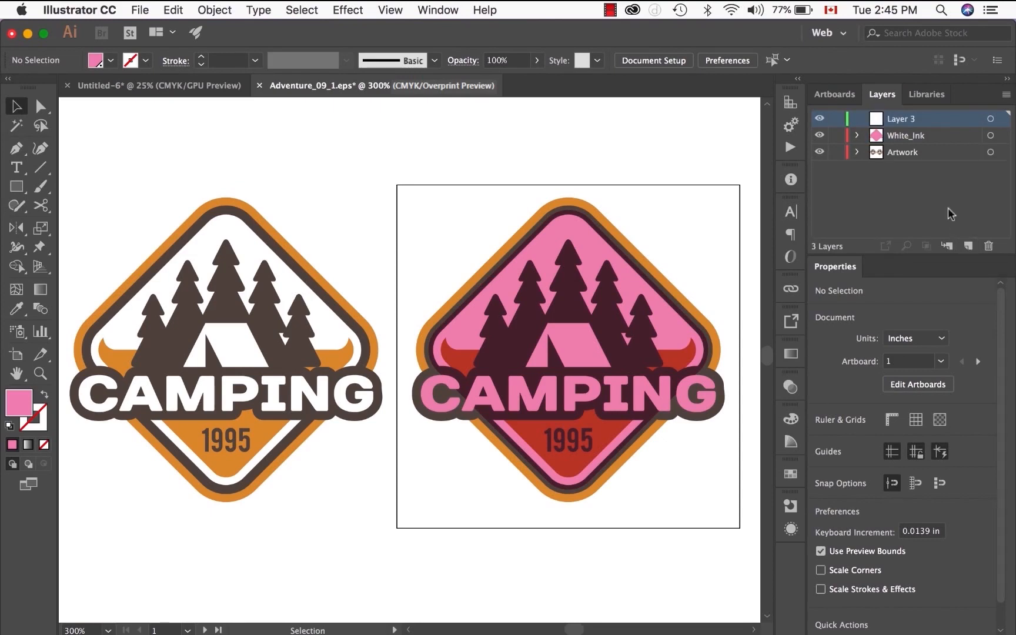
Rename the new layer Knockout and place a white tent copy over the pink label's tent
double_click(901, 118)
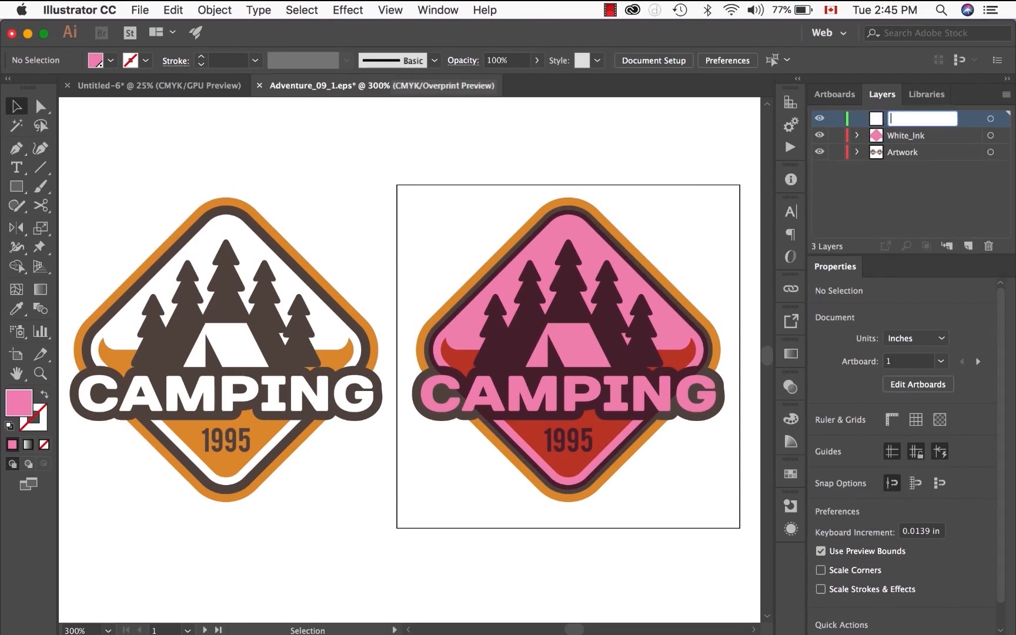
text(Knockout)
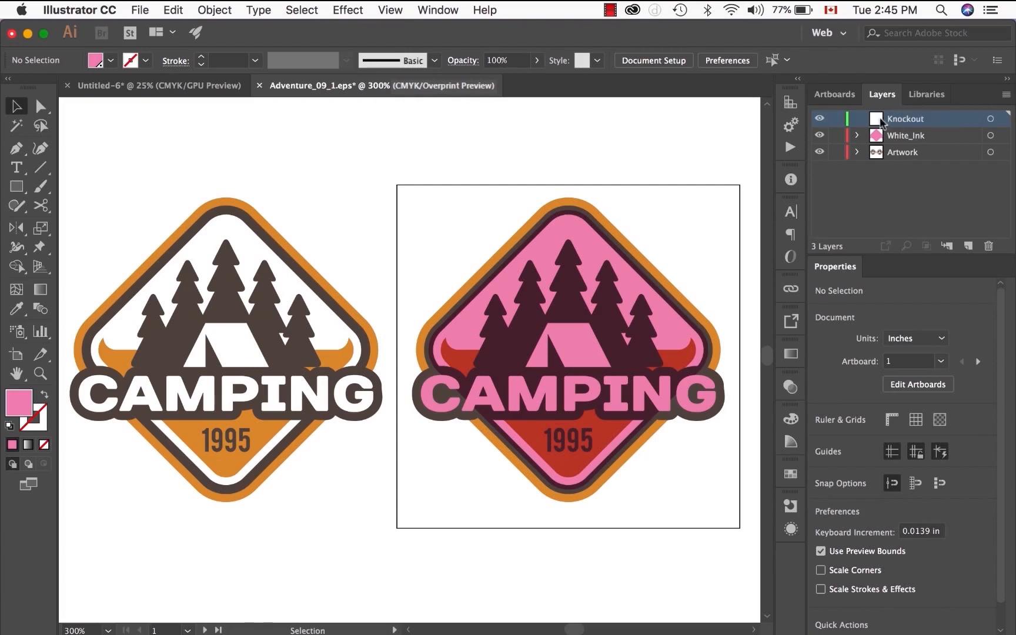
click(902, 152)
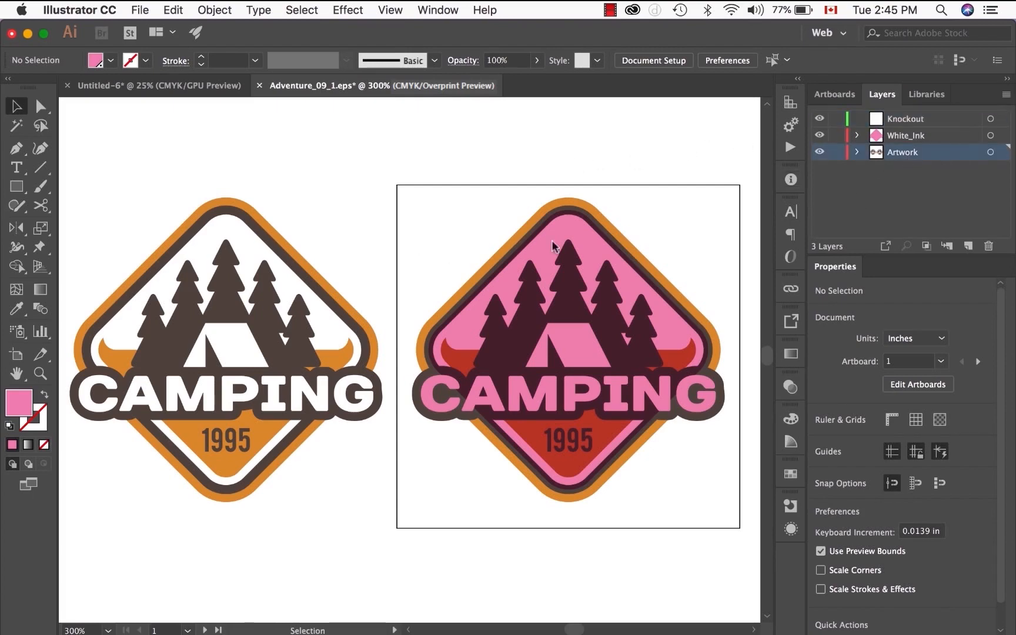
click(223, 344)
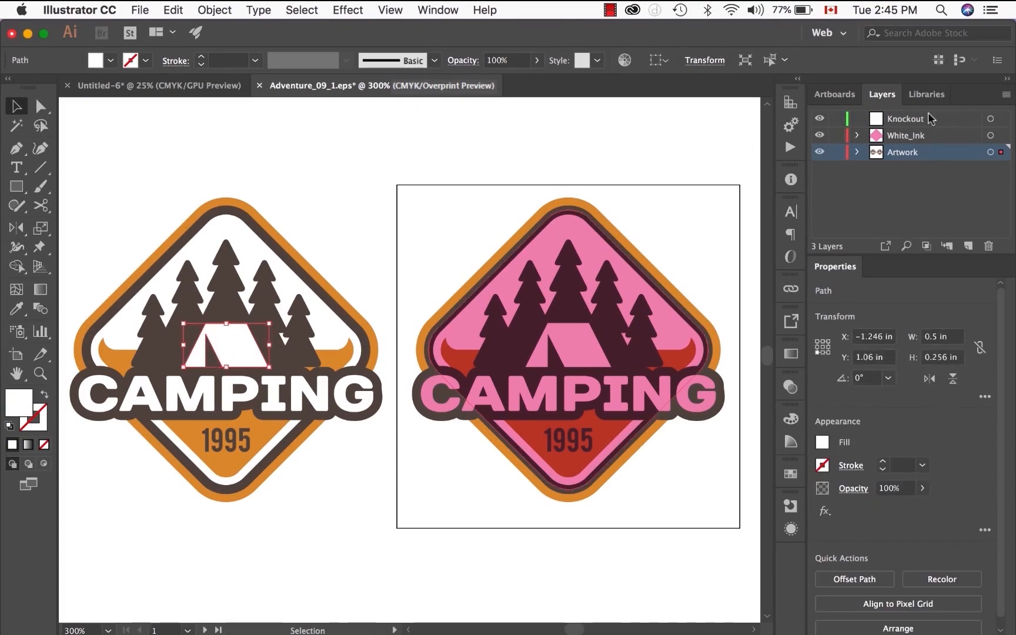
click(905, 119)
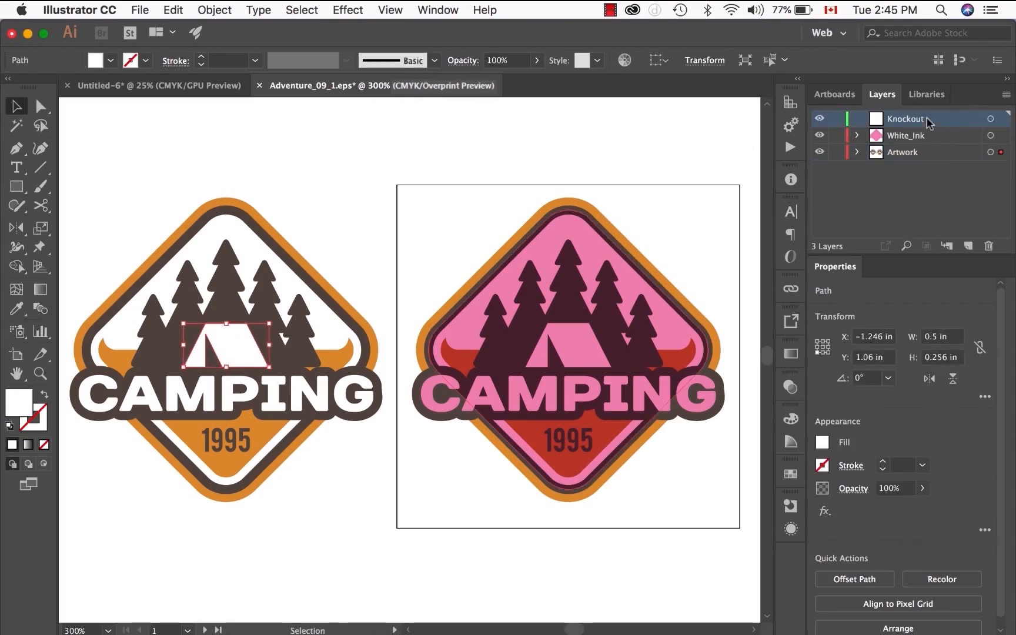
drag(227, 346, 414, 360)
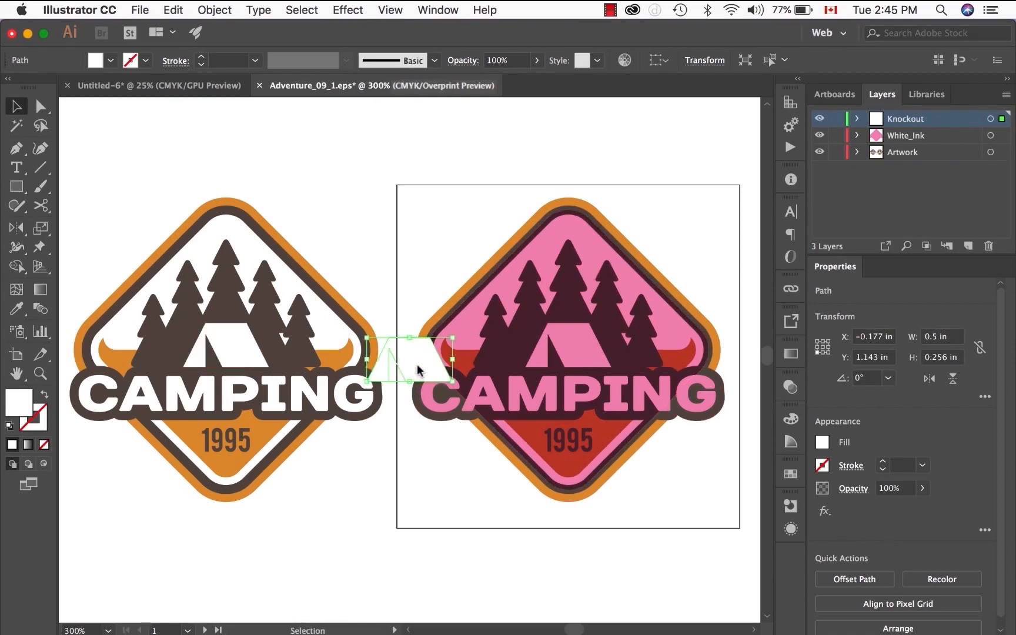
drag(418, 360, 577, 354)
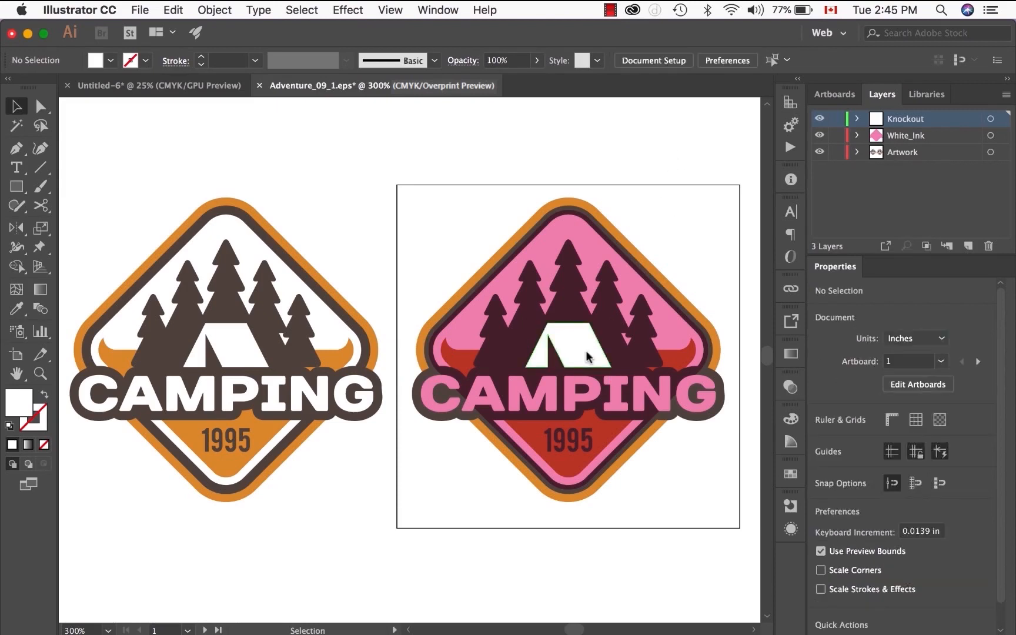
click(567, 347)
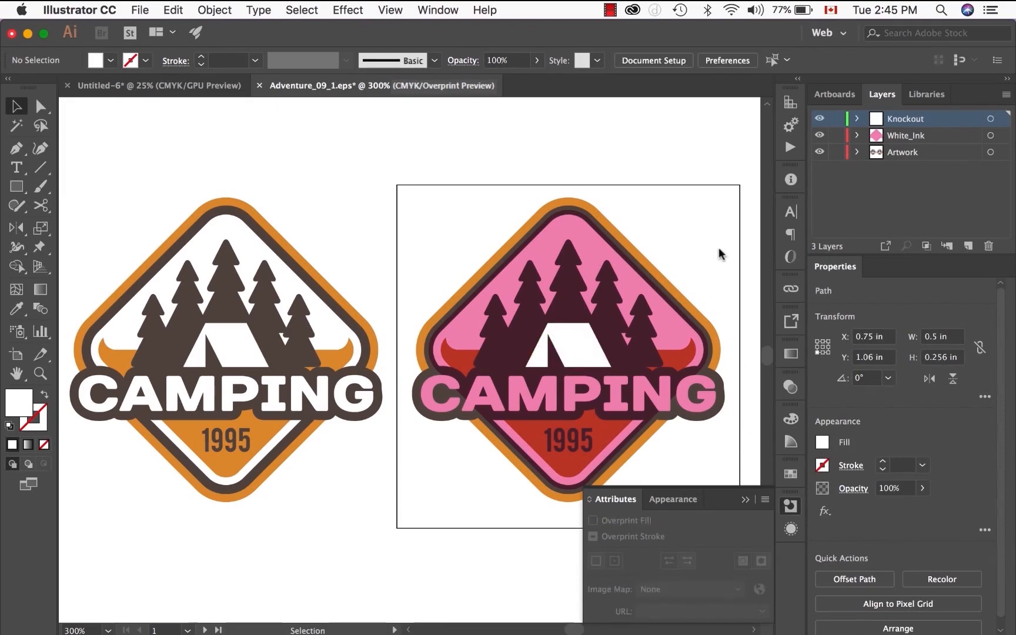
click(583, 343)
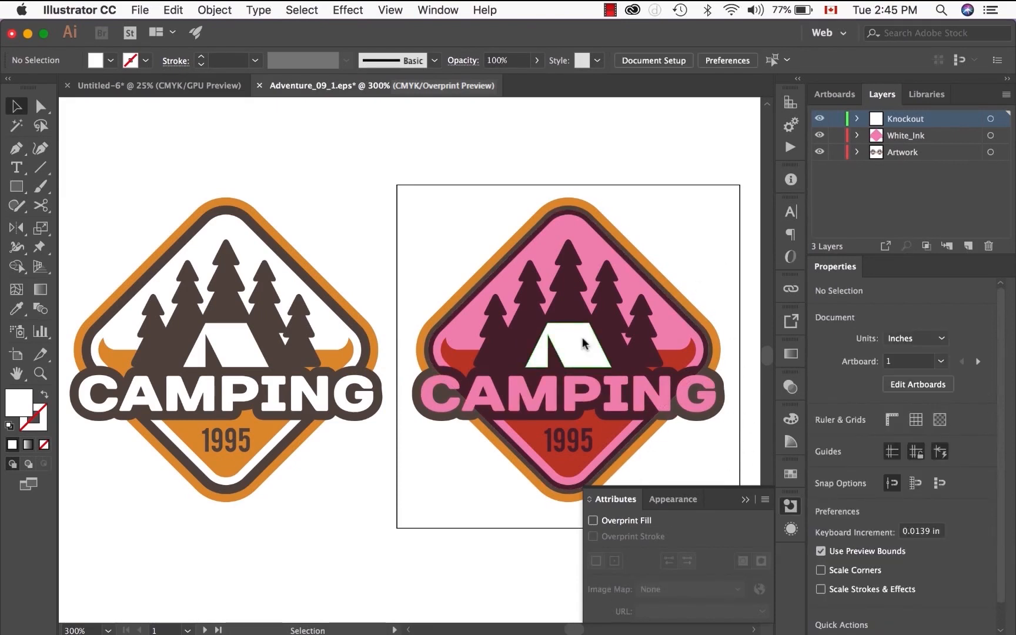
click(567, 343)
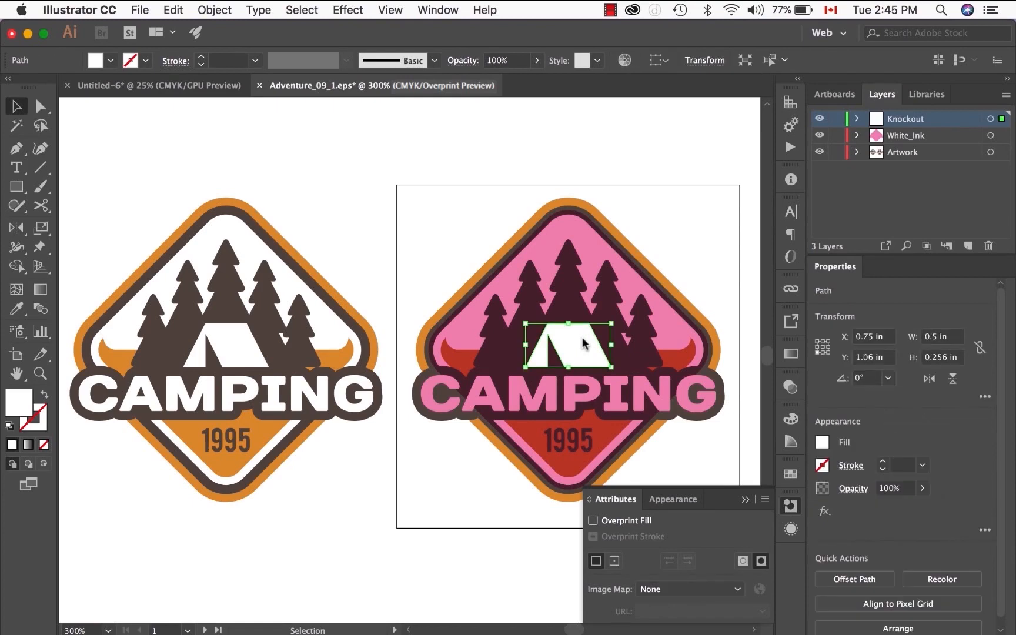
mouse_move(674, 280)
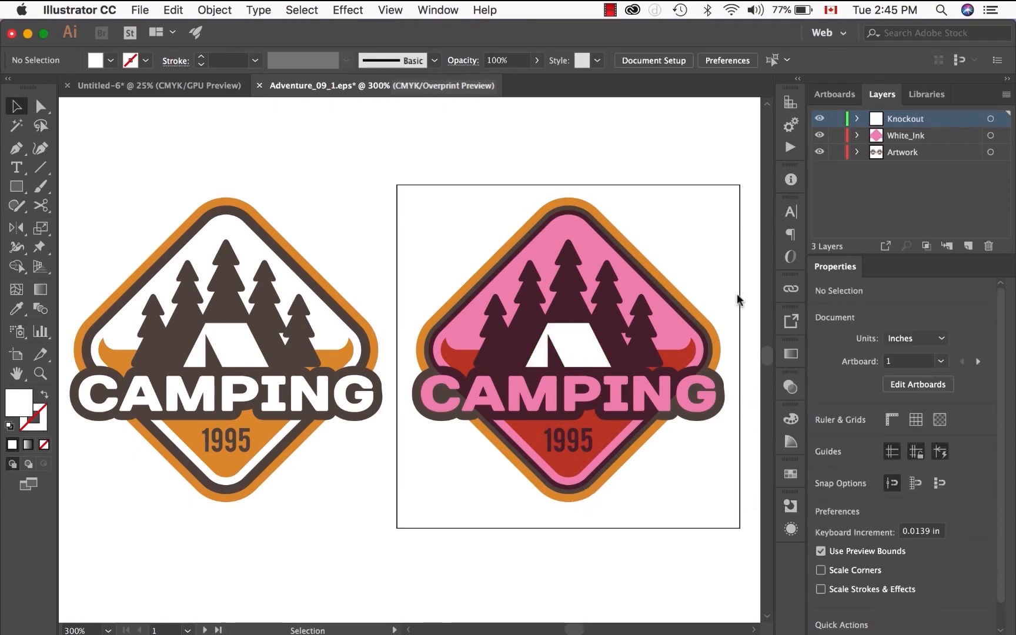
click(569, 346)
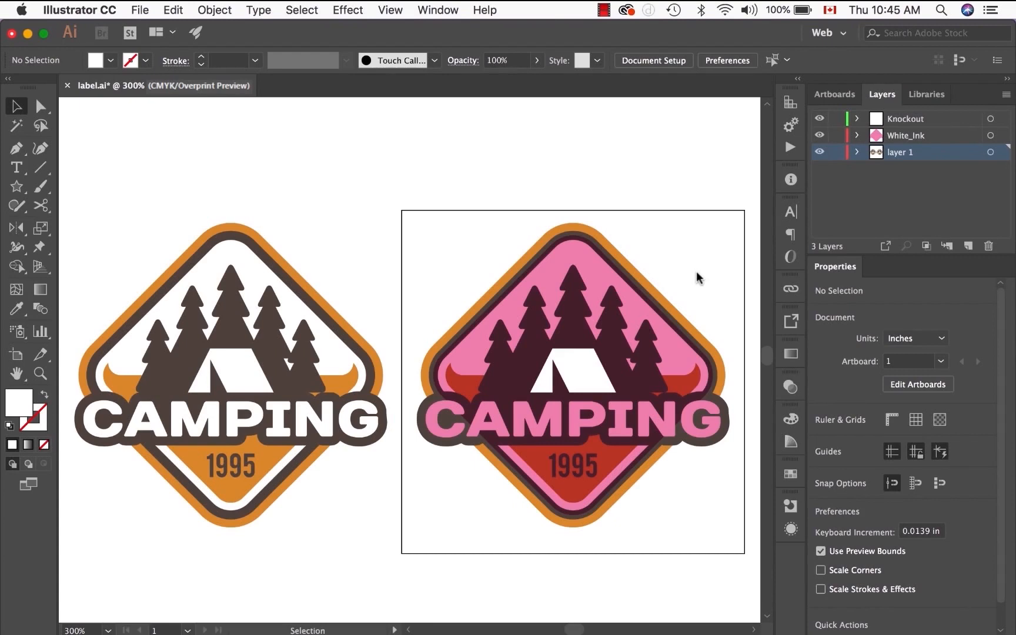
mouse_move(132, 611)
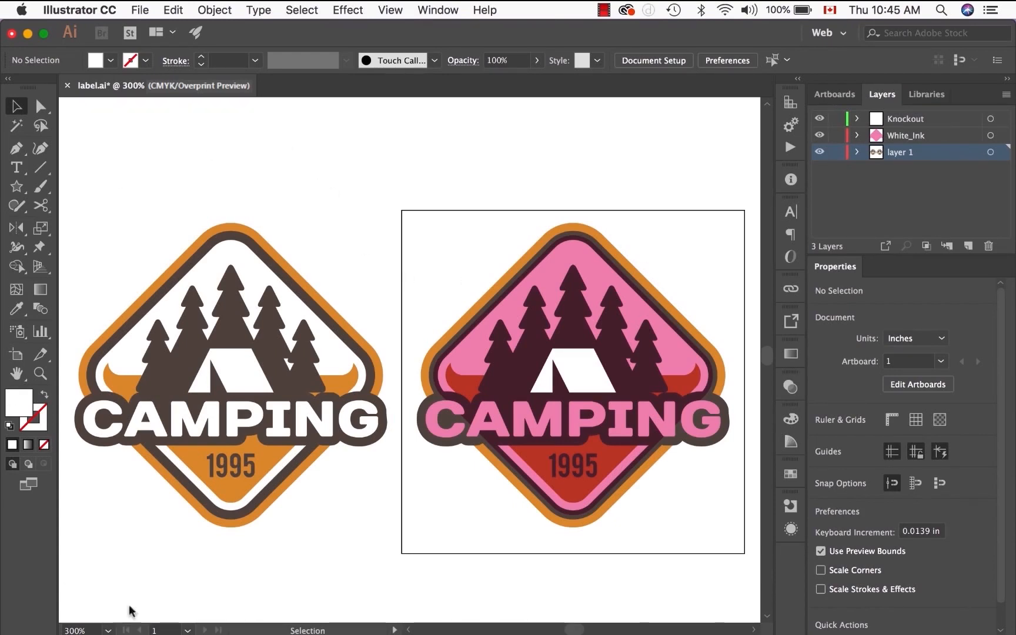
mouse_move(685, 316)
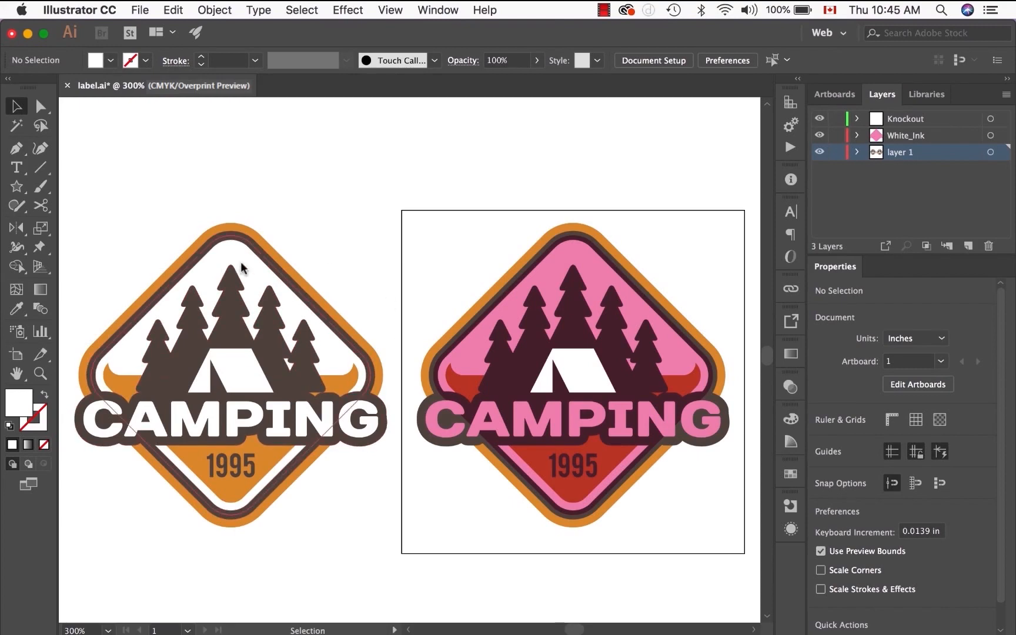
mouse_move(378, 297)
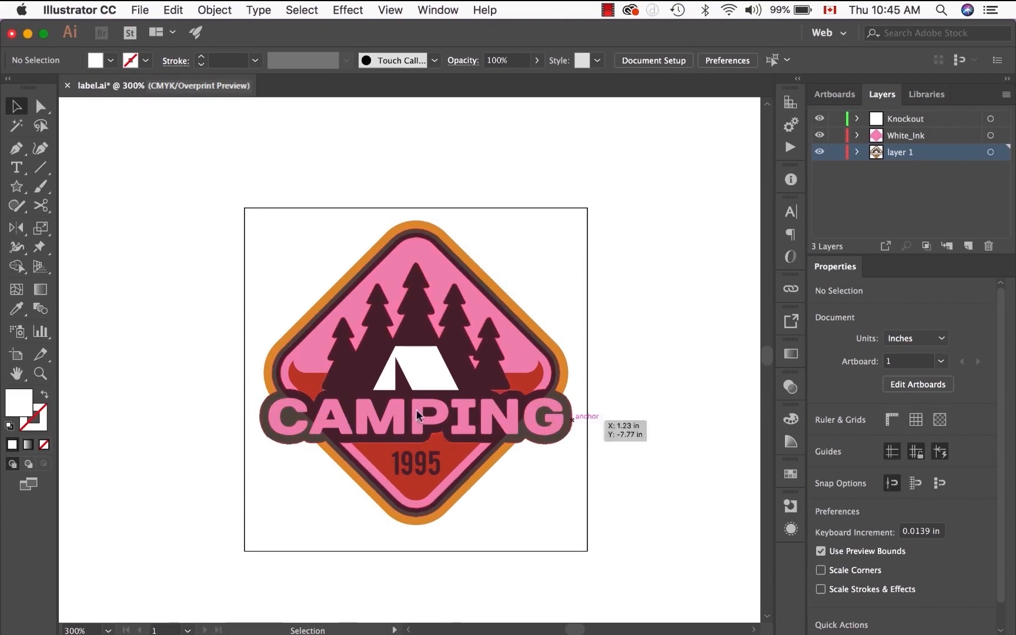
mouse_move(581, 434)
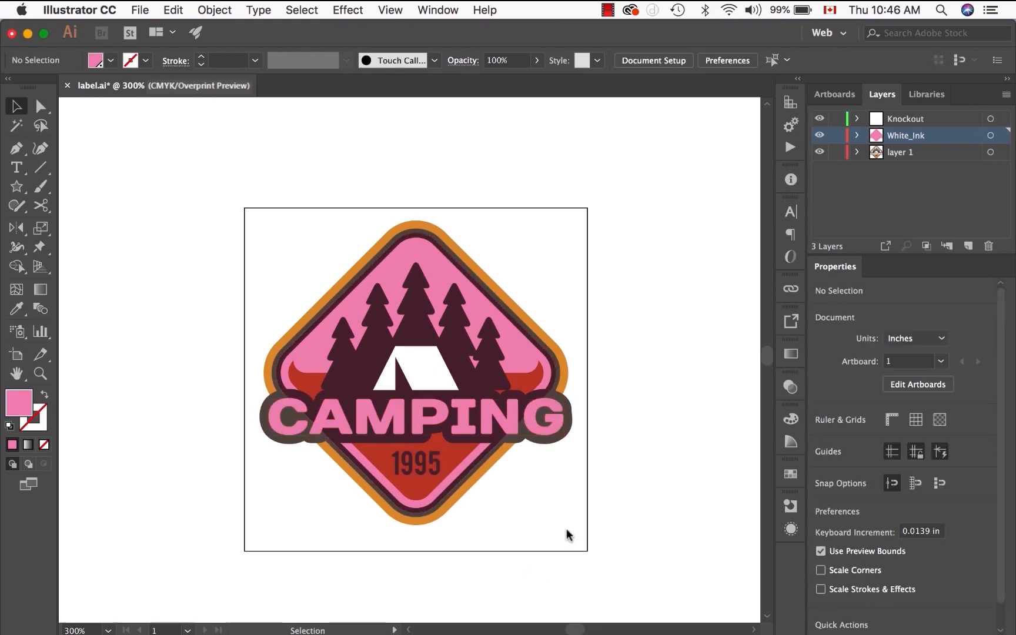
mouse_move(551, 245)
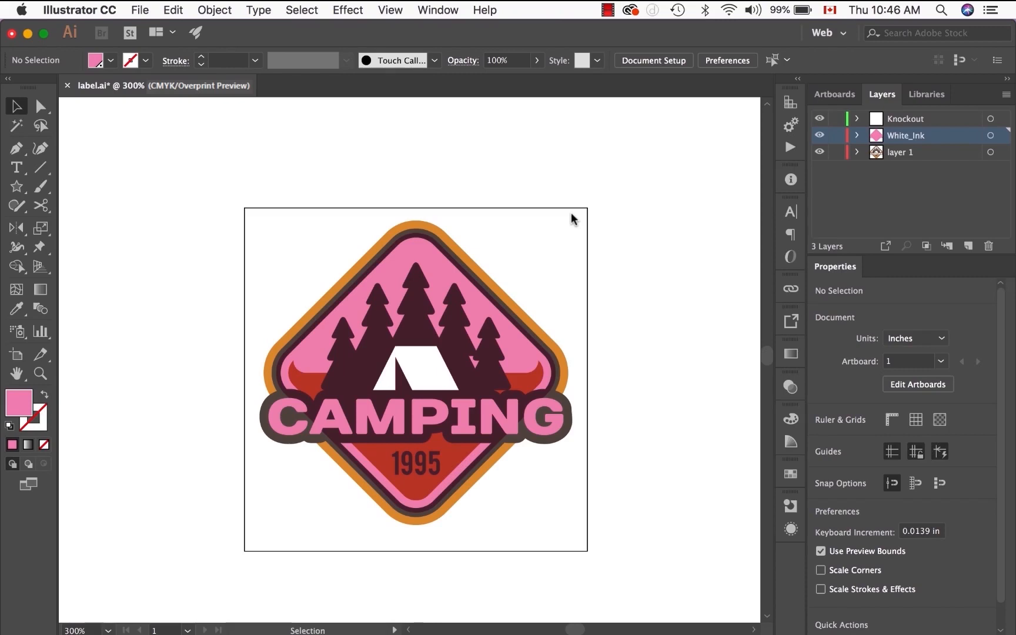
mouse_move(197, 33)
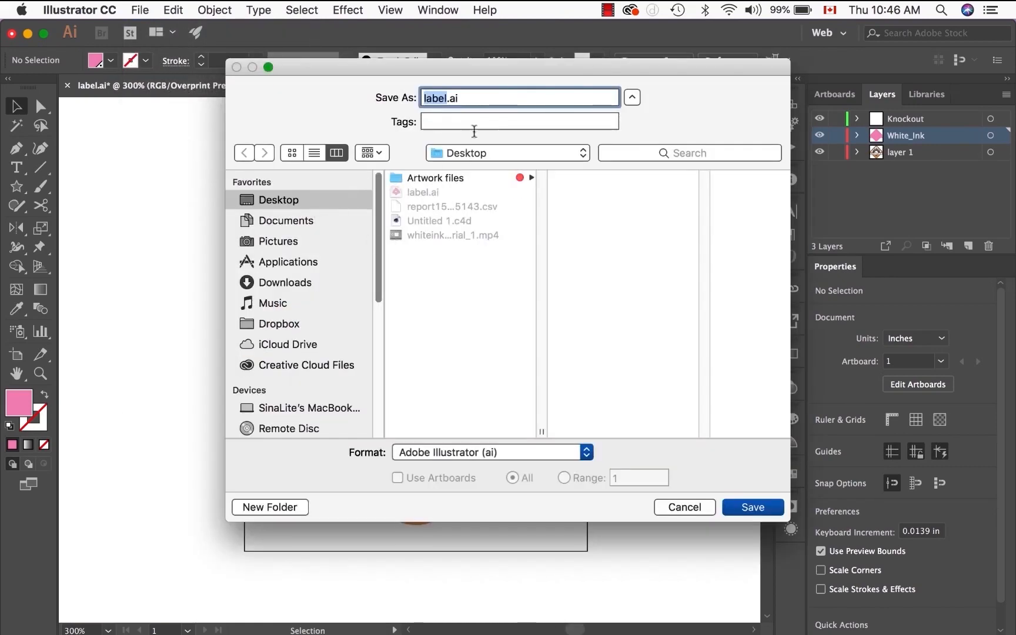
mouse_move(472, 119)
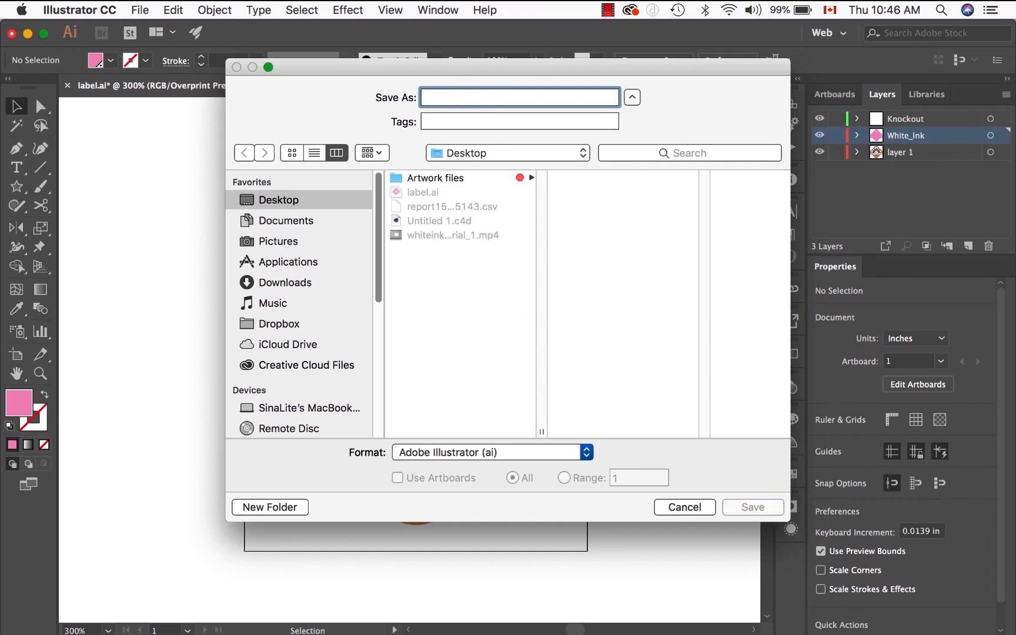
Name the file Label, keep the Adobe Illustrator (ai) format, and save
text(Label)
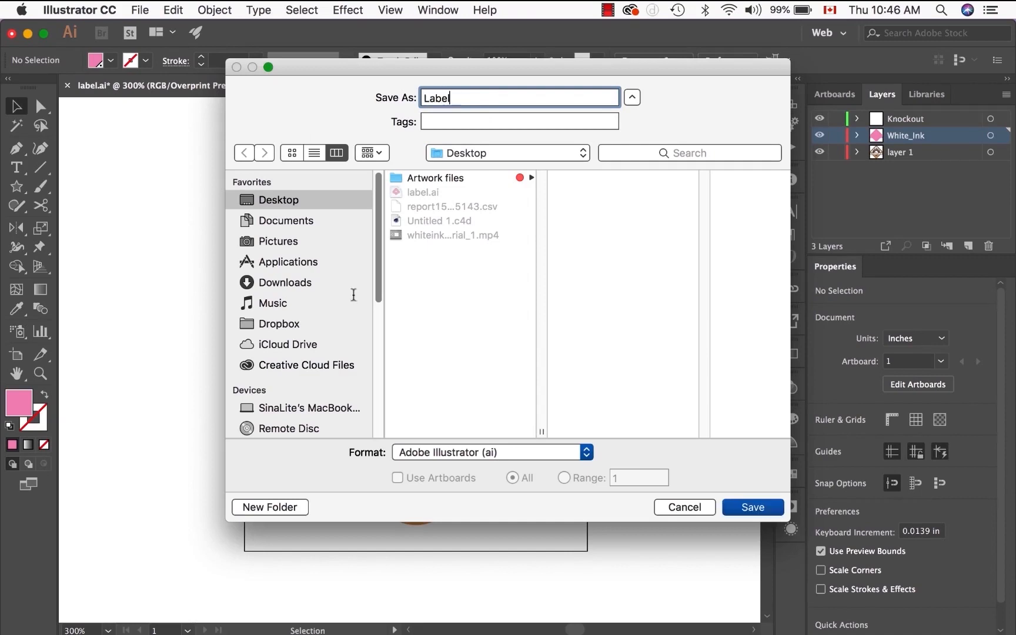
click(490, 451)
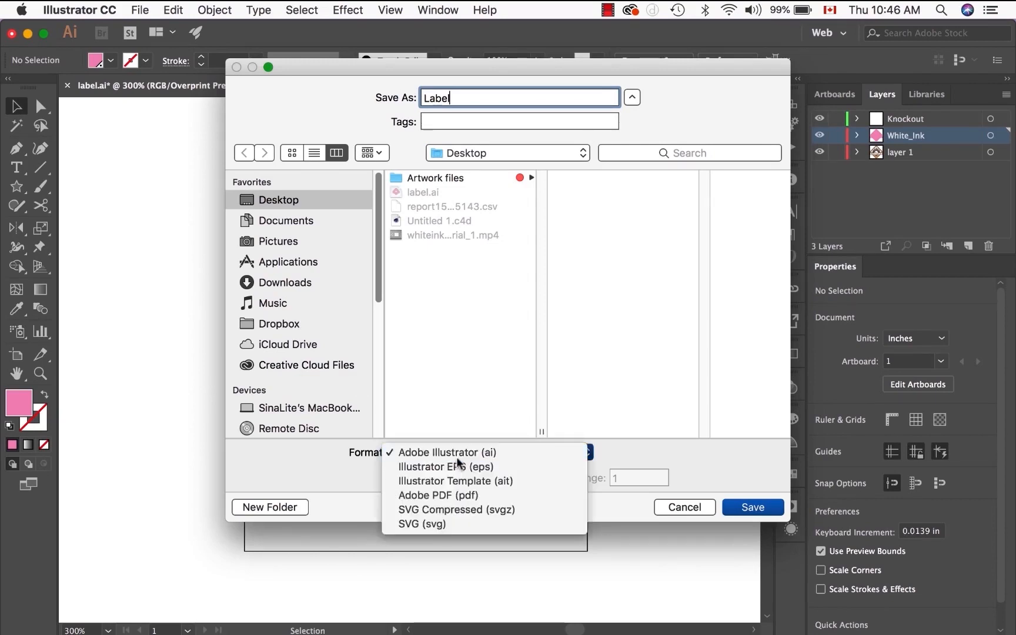
click(443, 451)
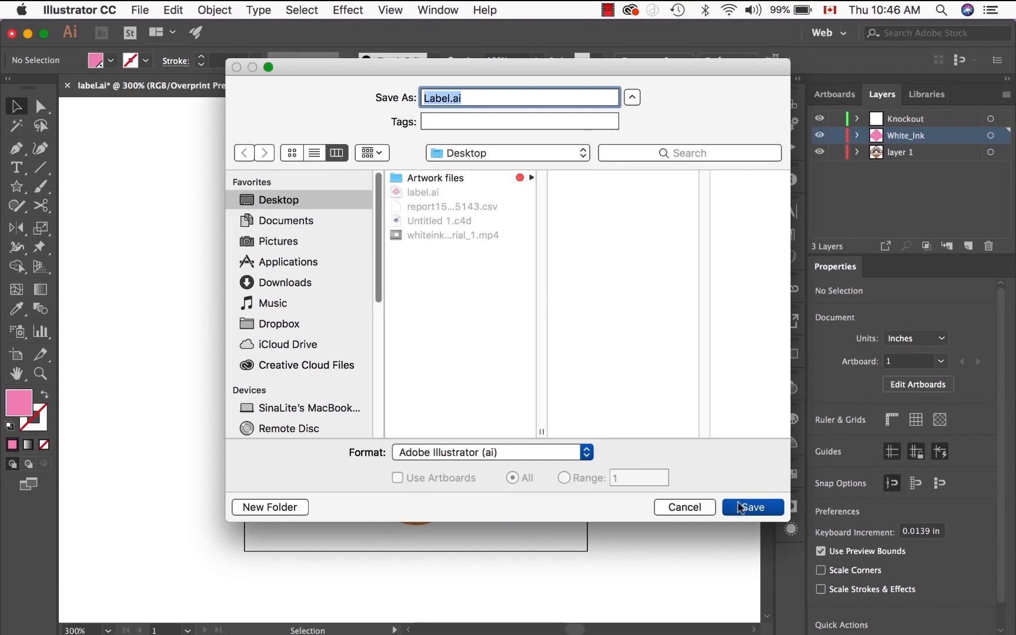
click(752, 507)
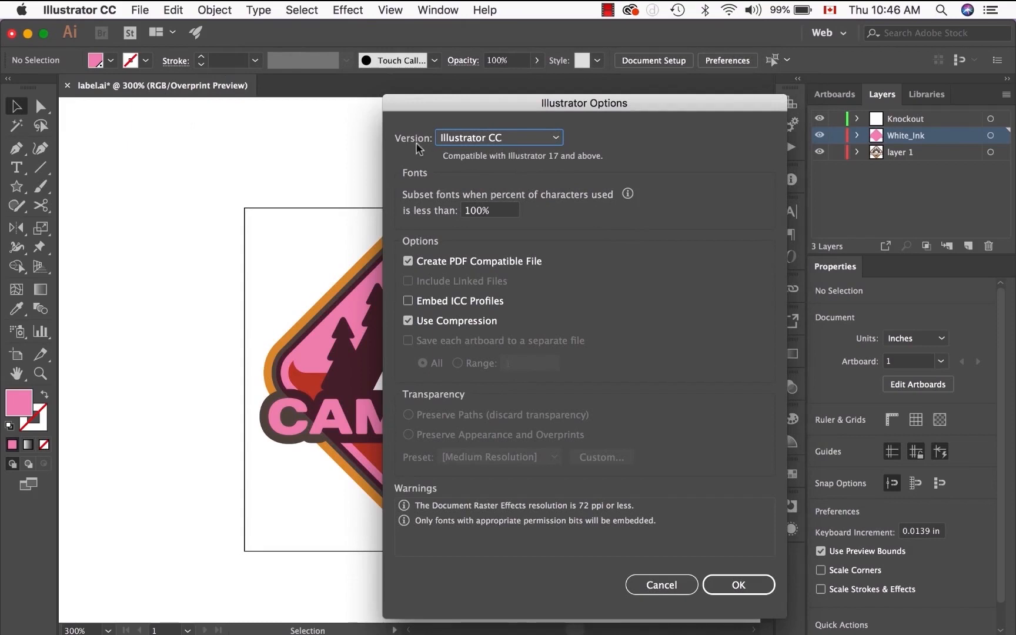
Keep Illustrator CC as the version in Illustrator Options and confirm saving Label.ai
click(497, 138)
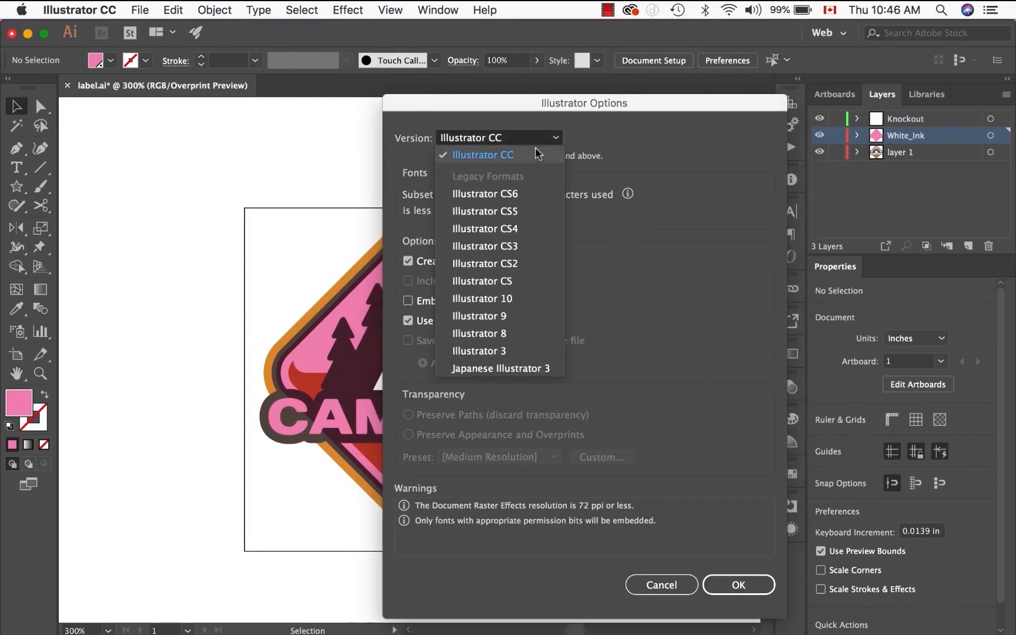
mouse_move(539, 157)
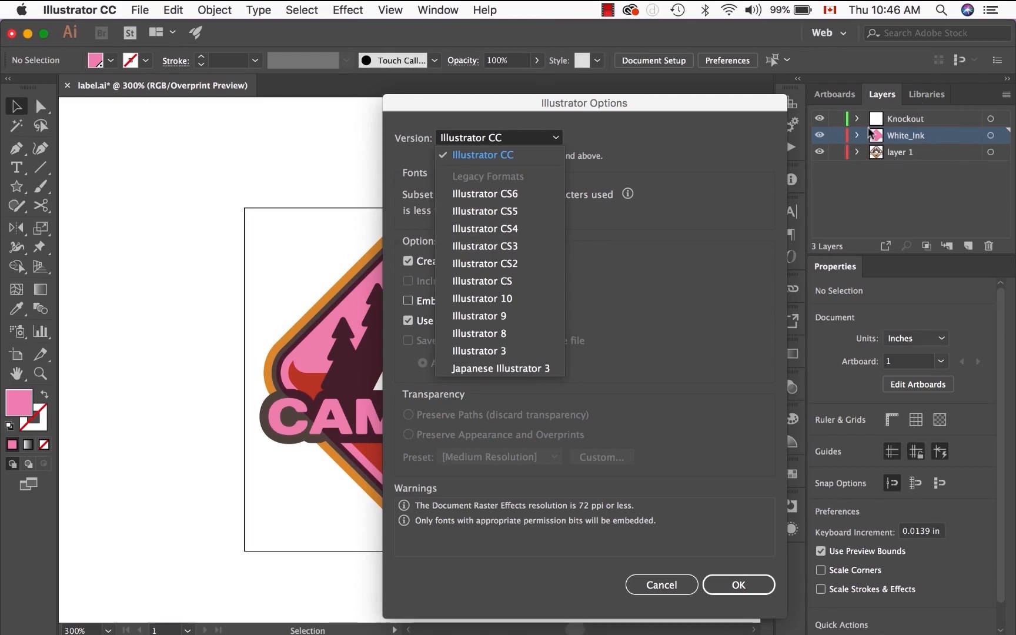
mouse_move(499, 280)
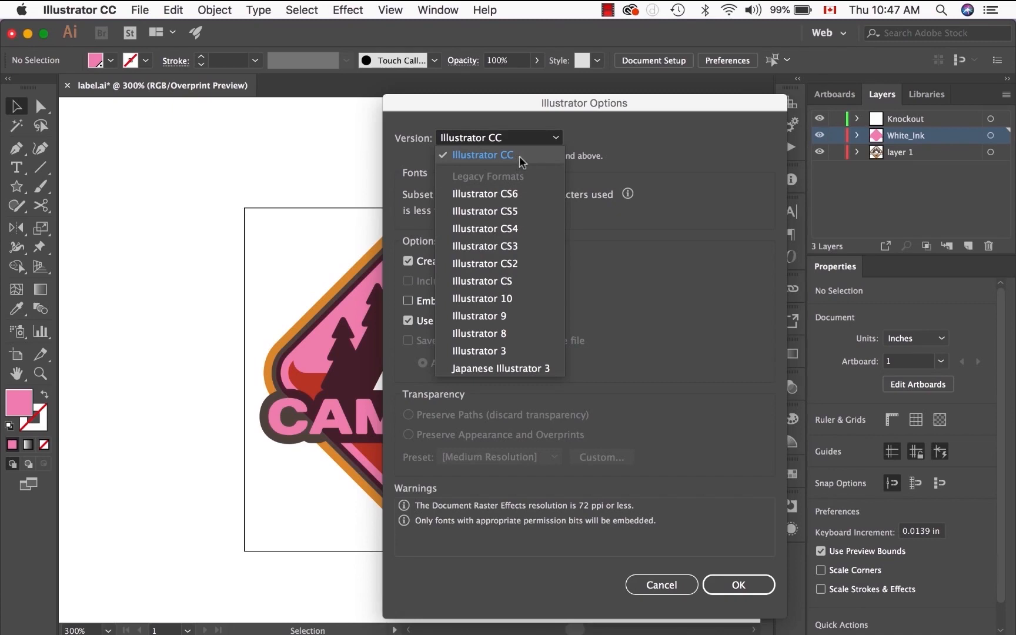
click(482, 155)
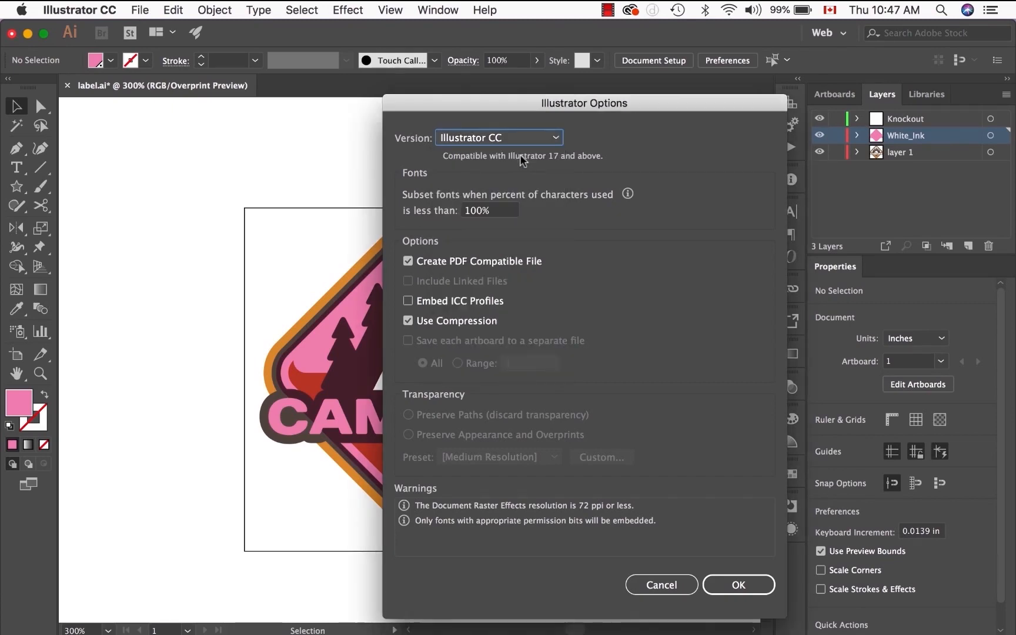
mouse_move(737, 584)
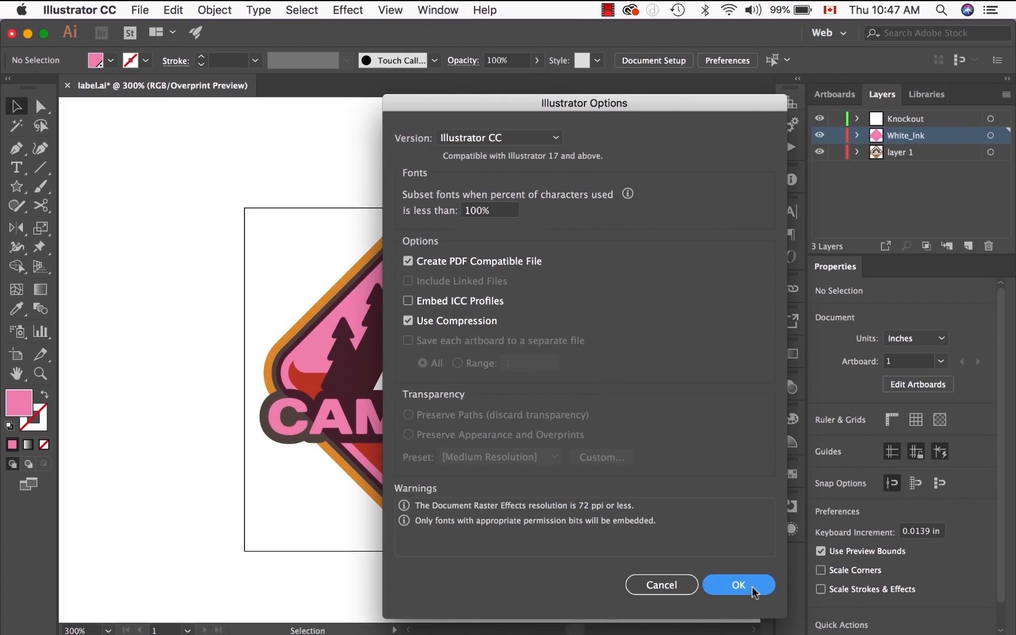
click(738, 584)
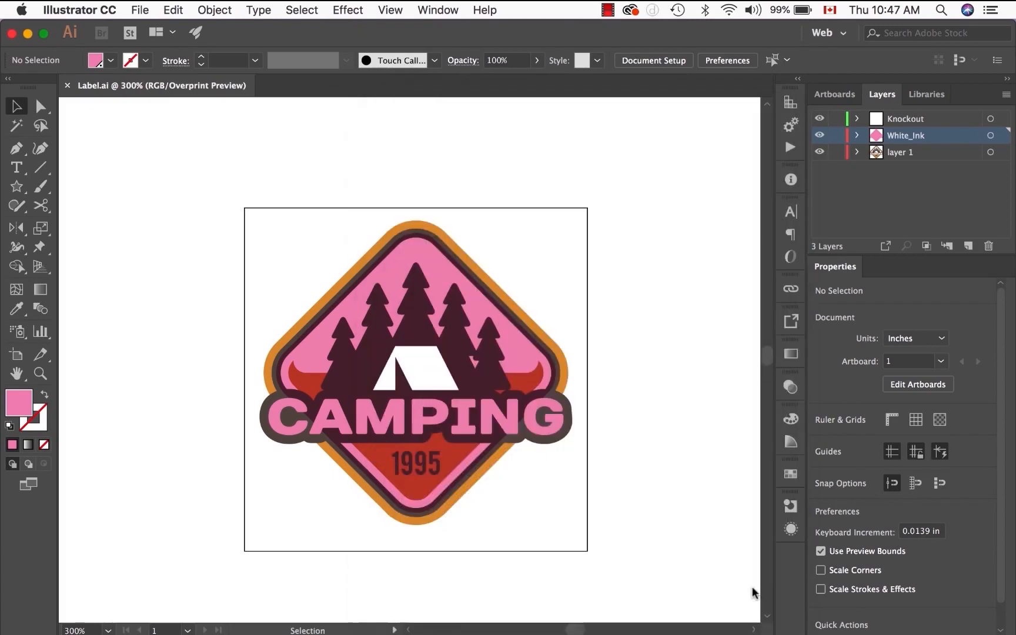
mouse_move(672, 586)
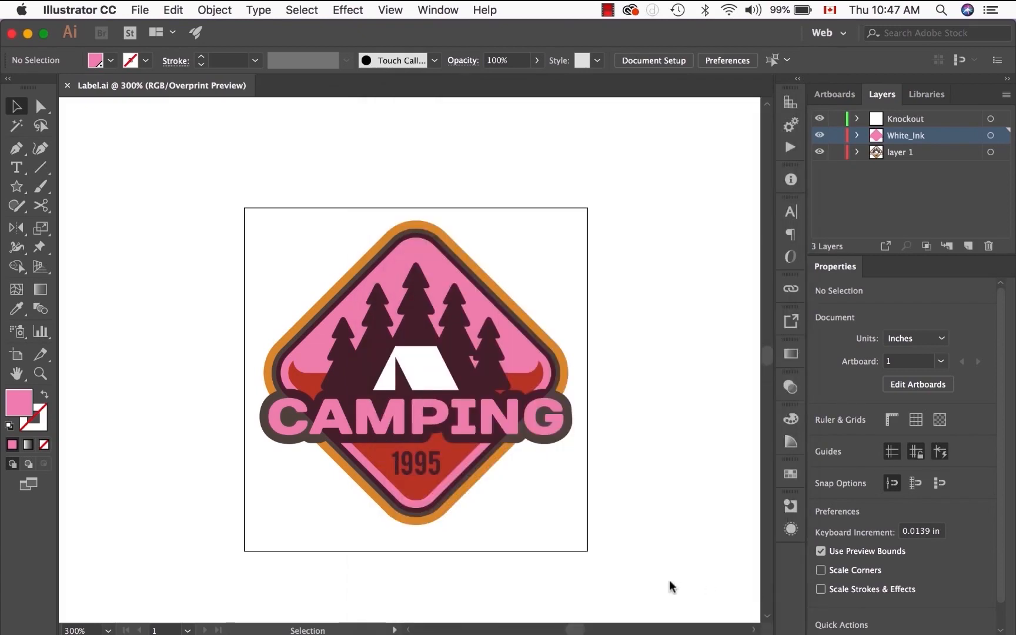